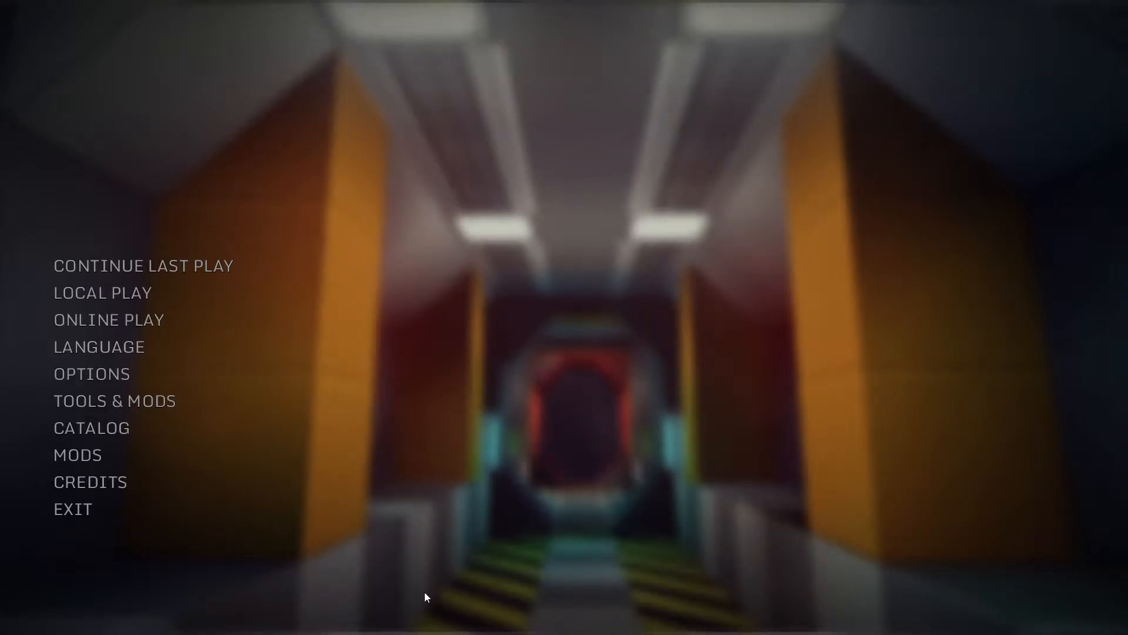
Step: Show the Installed mods list with CapitolMiners v1.0 and ScalarMining v1.2
click(77, 454)
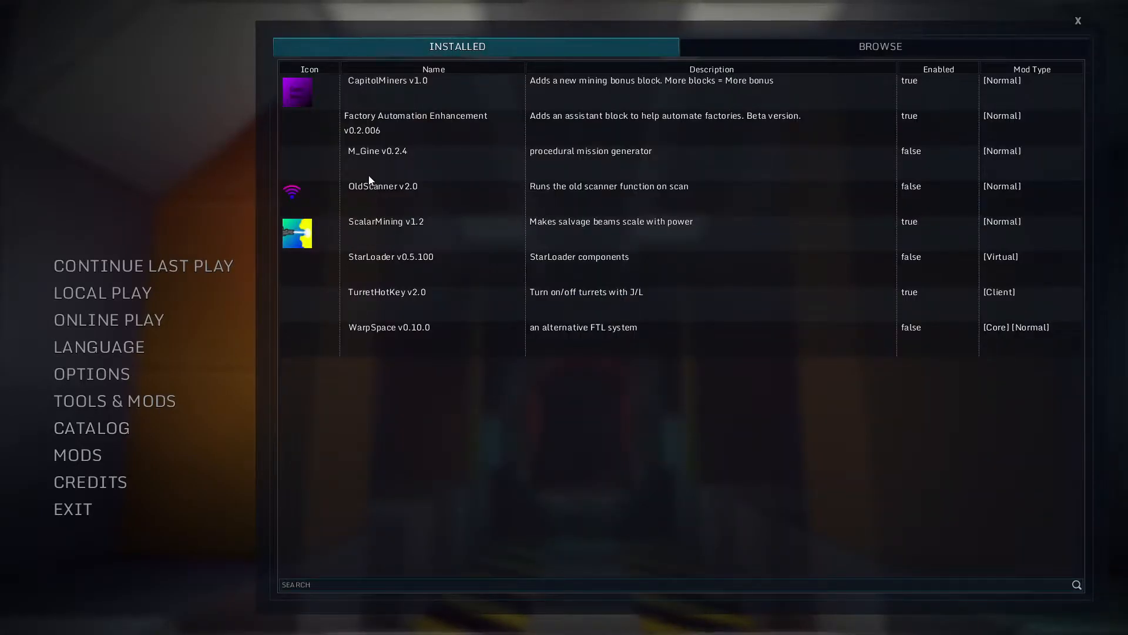
mouse_move(596, 107)
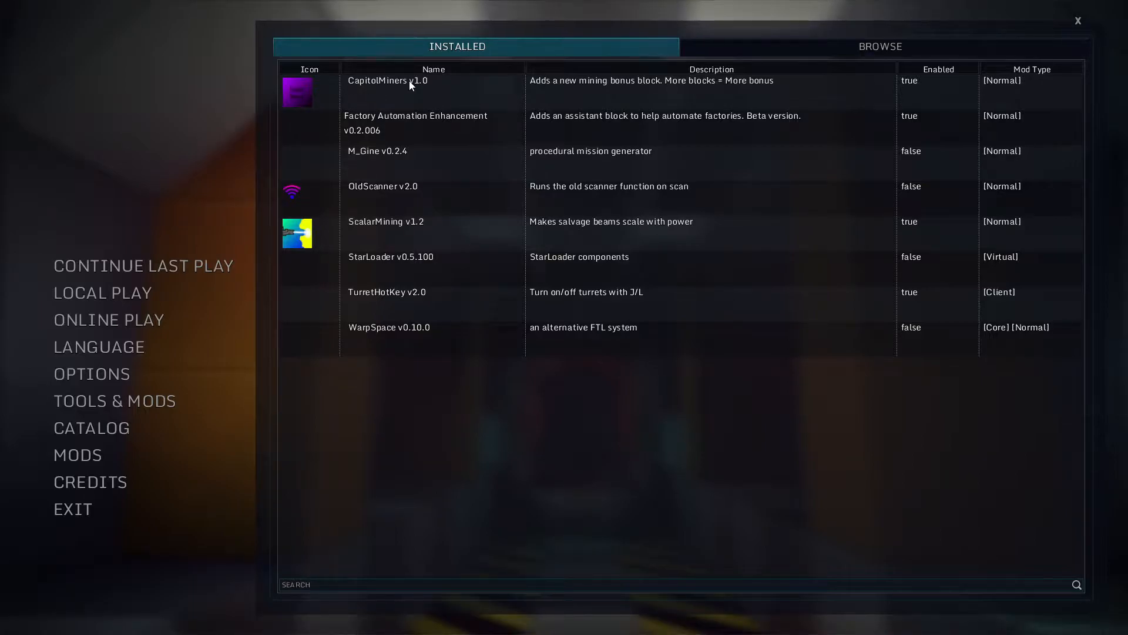
mouse_move(545, 94)
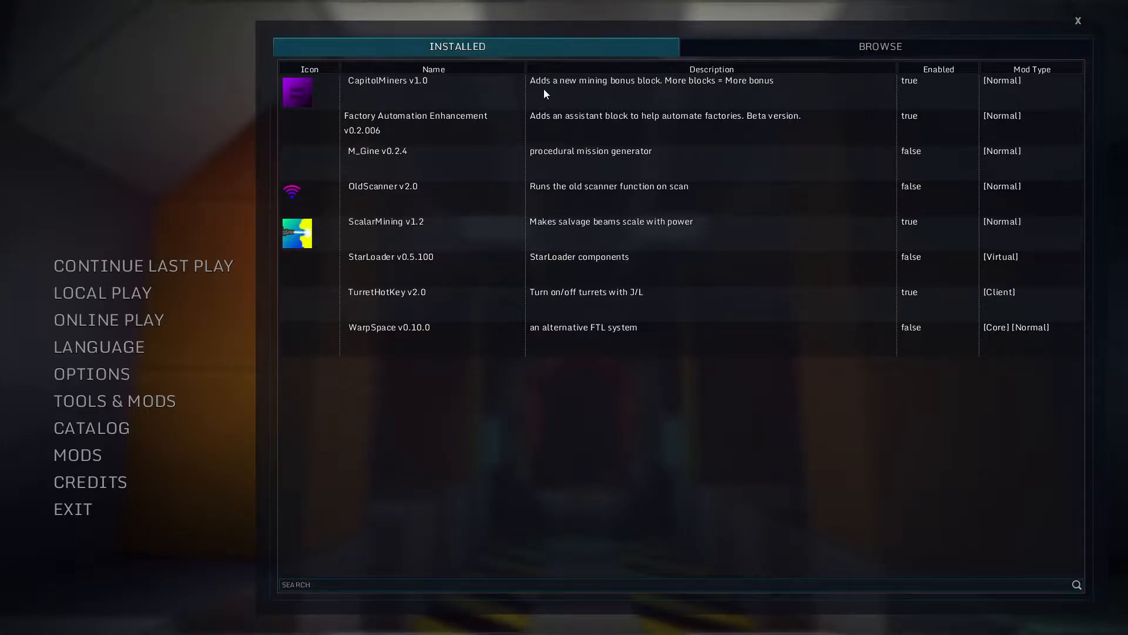
mouse_move(656, 93)
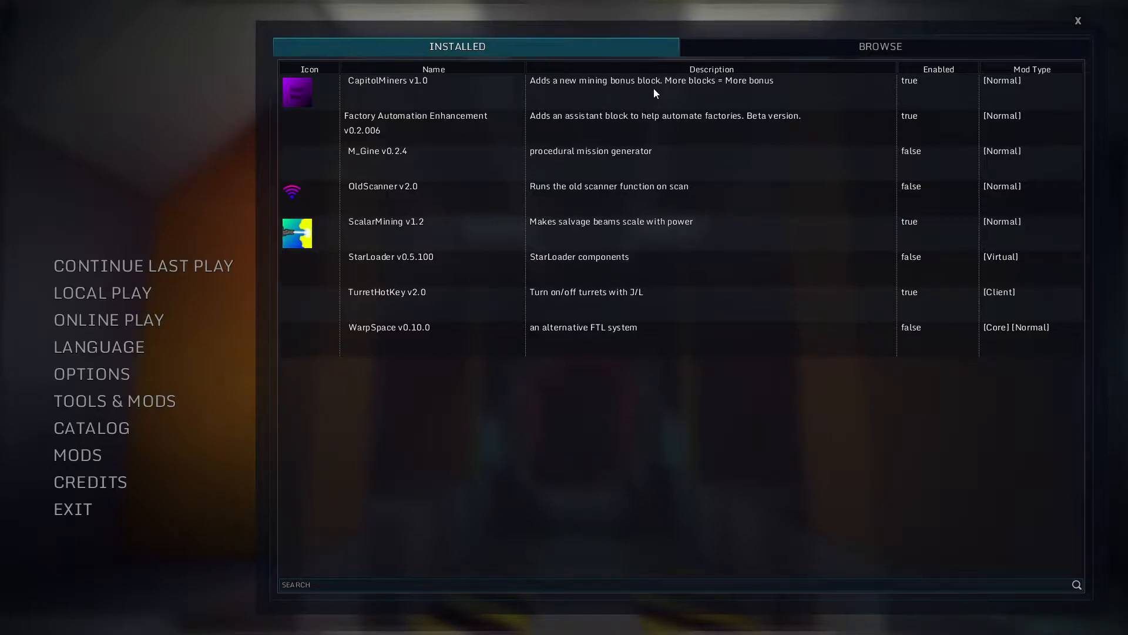
mouse_move(766, 90)
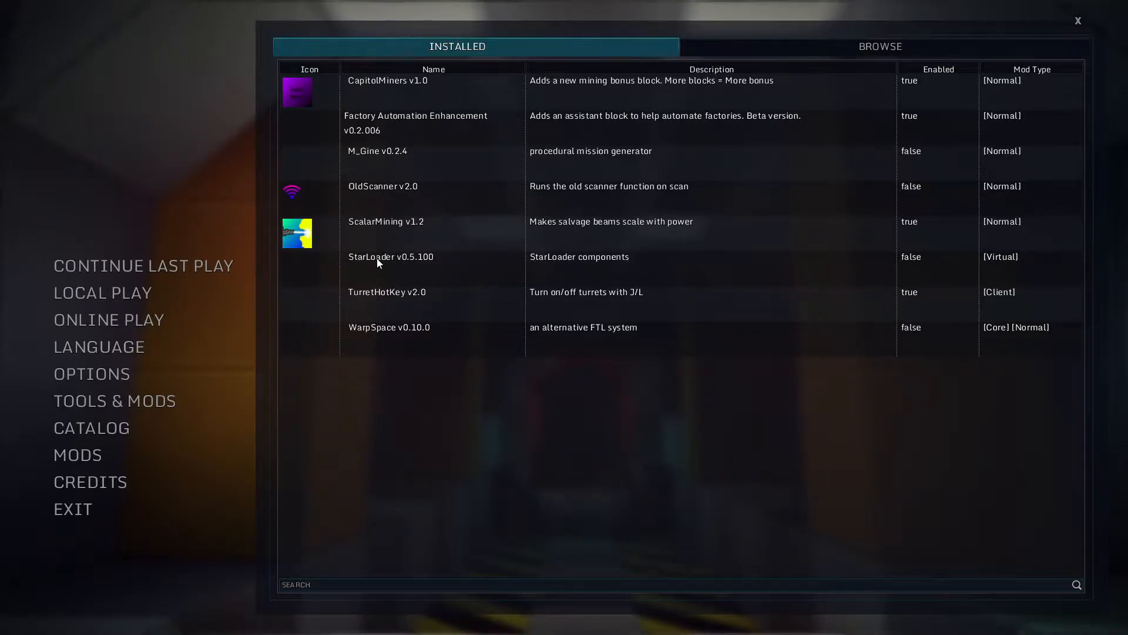
mouse_move(392, 306)
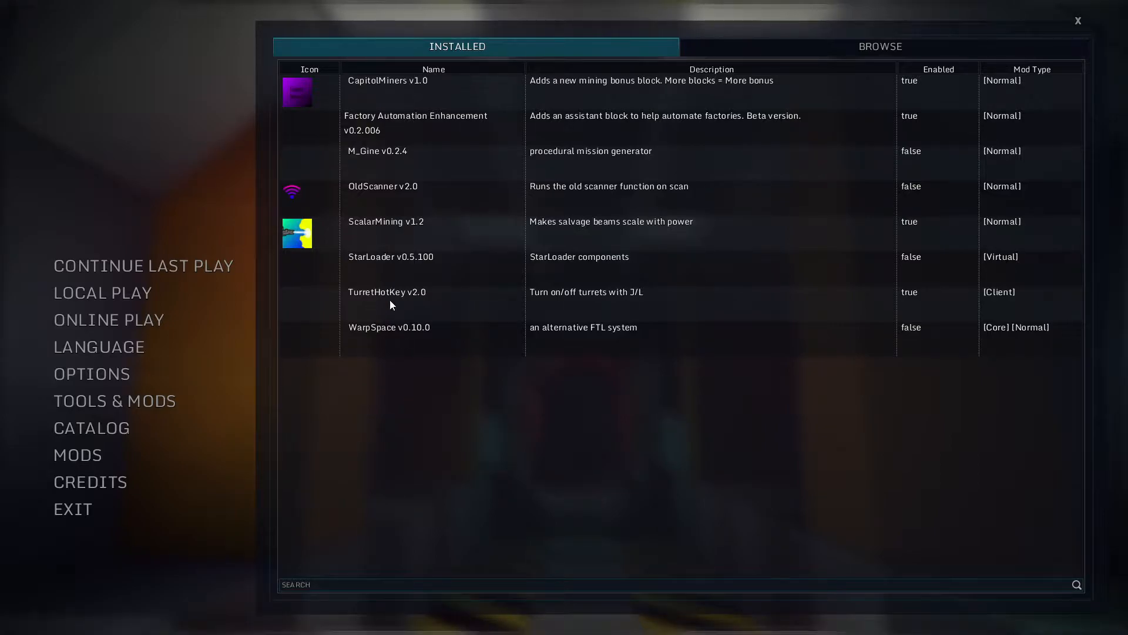
mouse_move(421, 233)
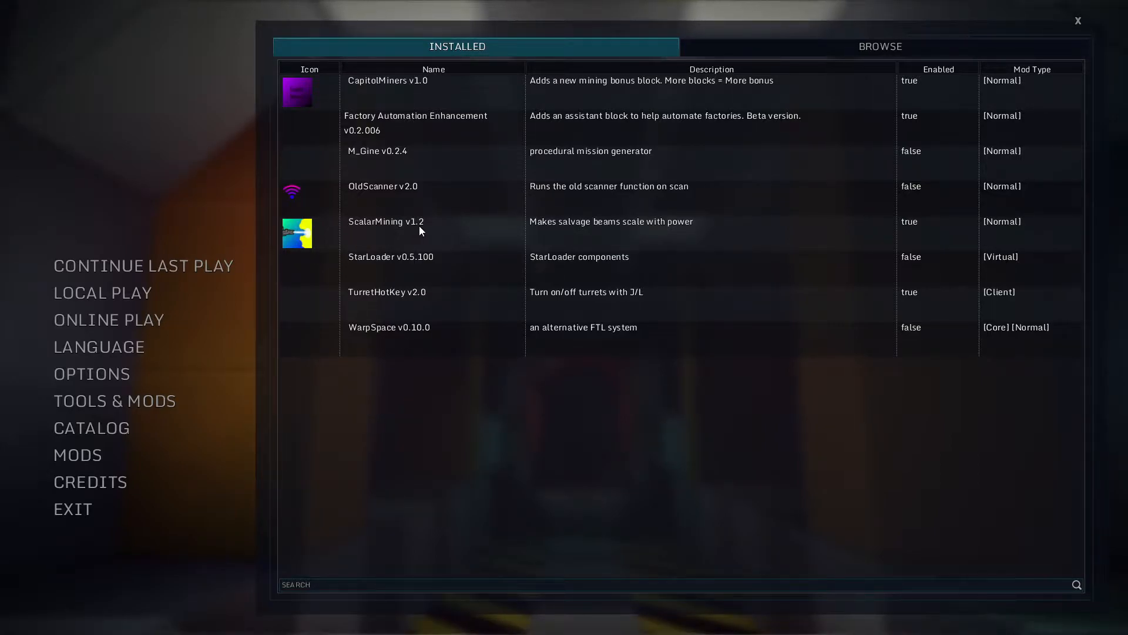
mouse_move(641, 233)
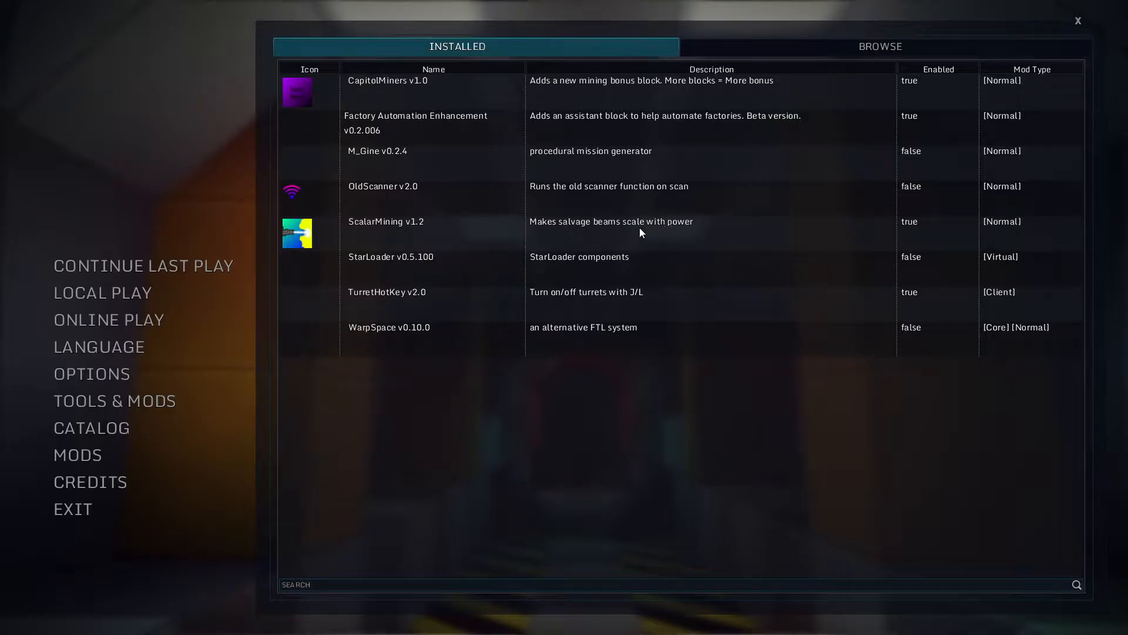
mouse_move(575, 325)
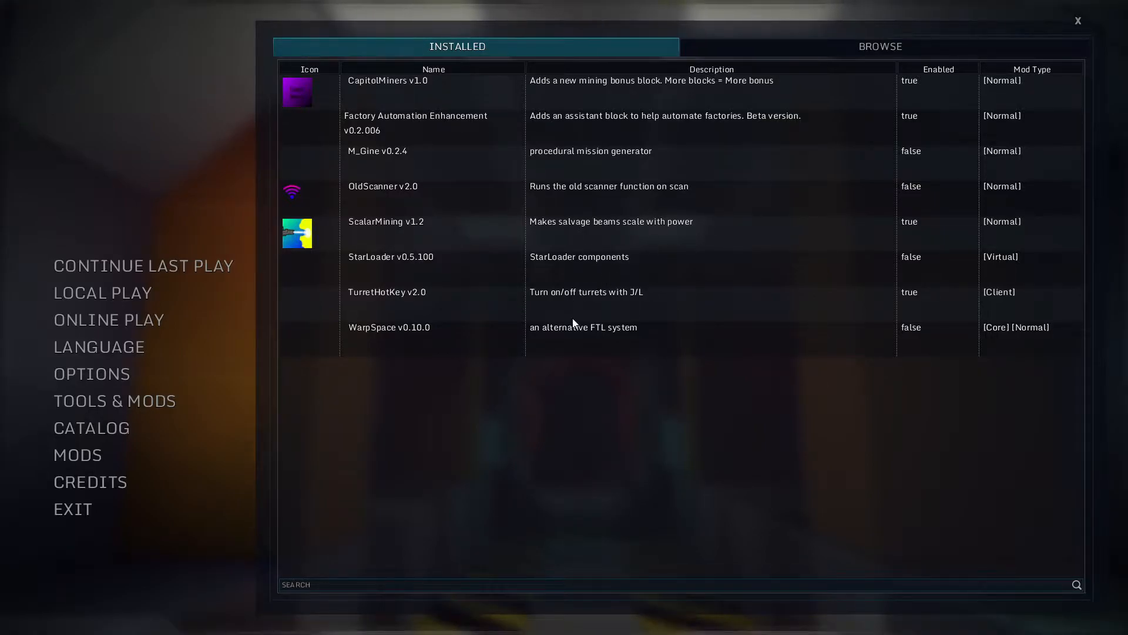
mouse_move(868, 134)
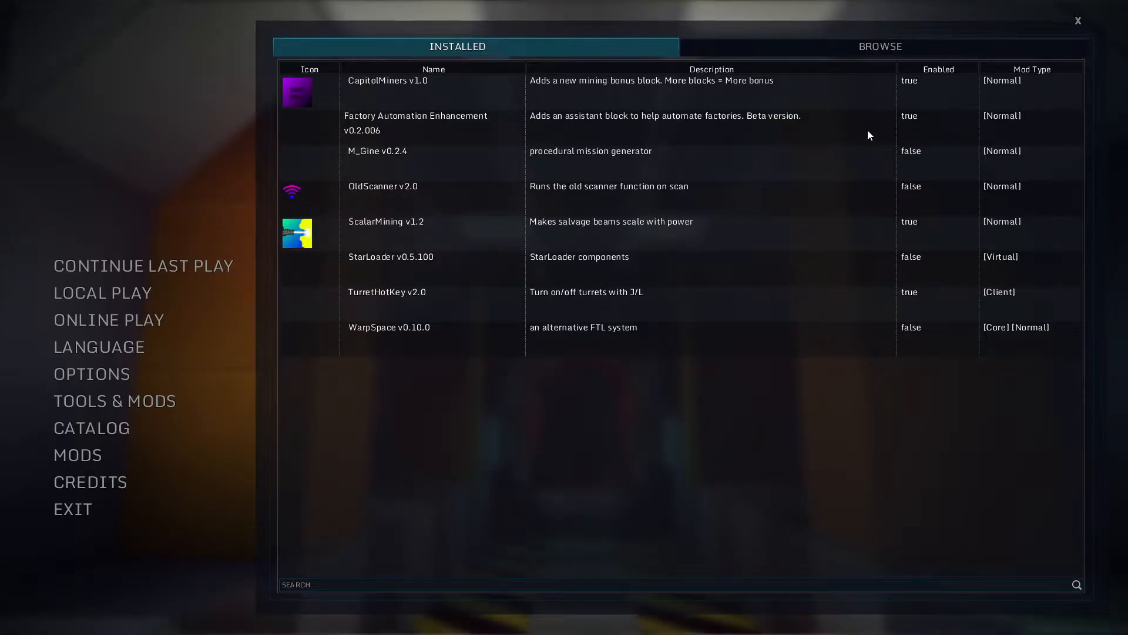
mouse_move(316, 470)
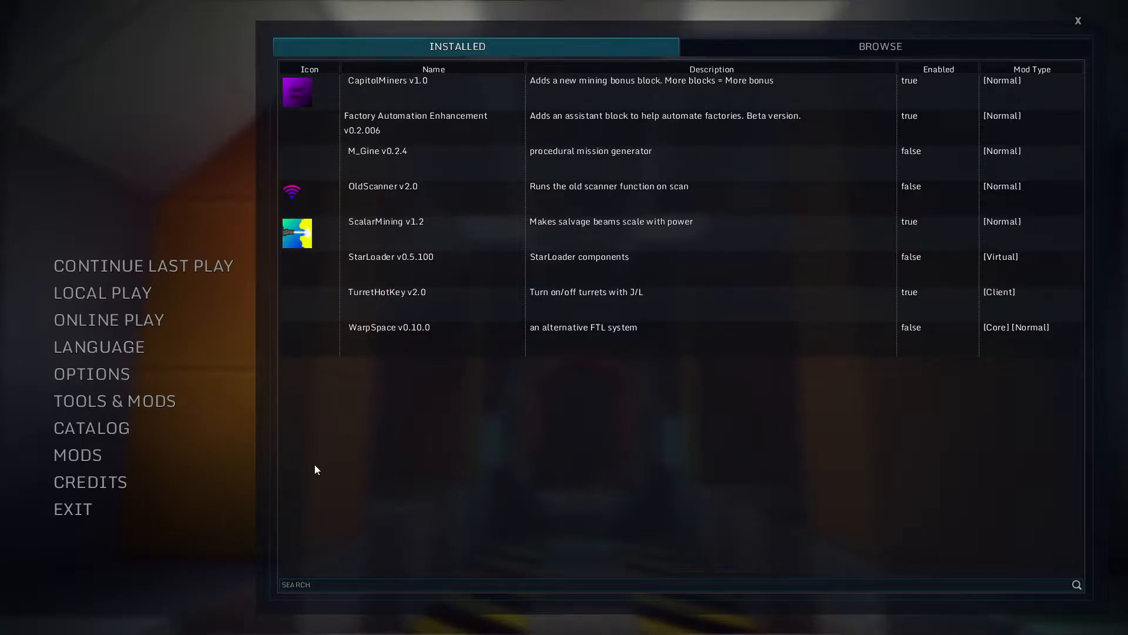
mouse_move(130, 270)
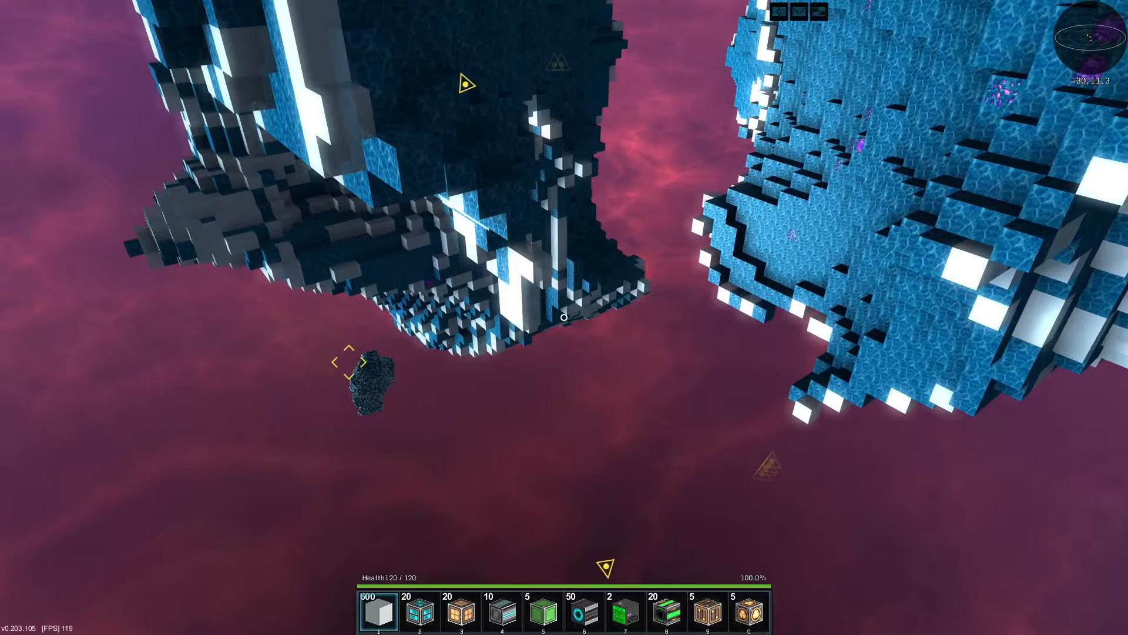
Step: Stock reactor power and salvage computer blocks from the creative inventory and begin building
key(i)
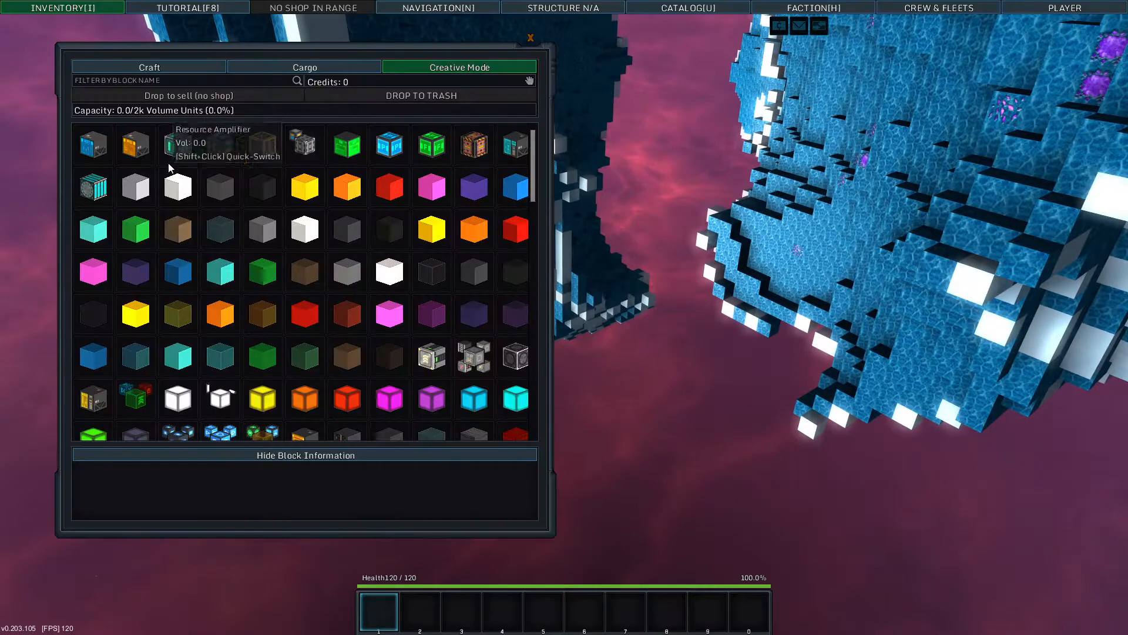
mouse_move(184, 155)
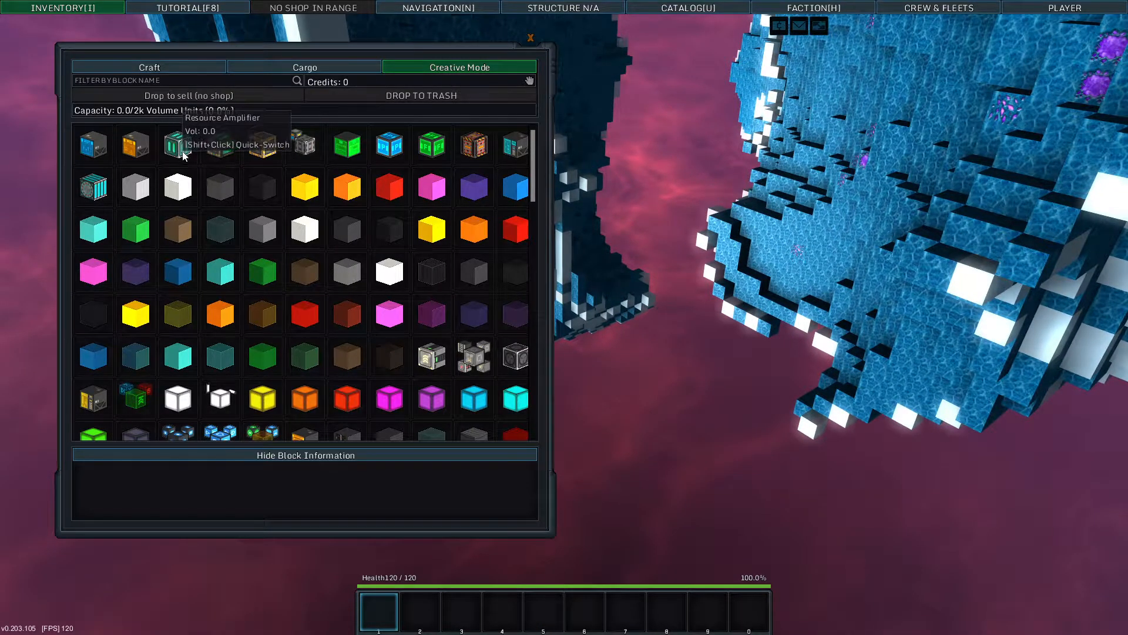
key(i)
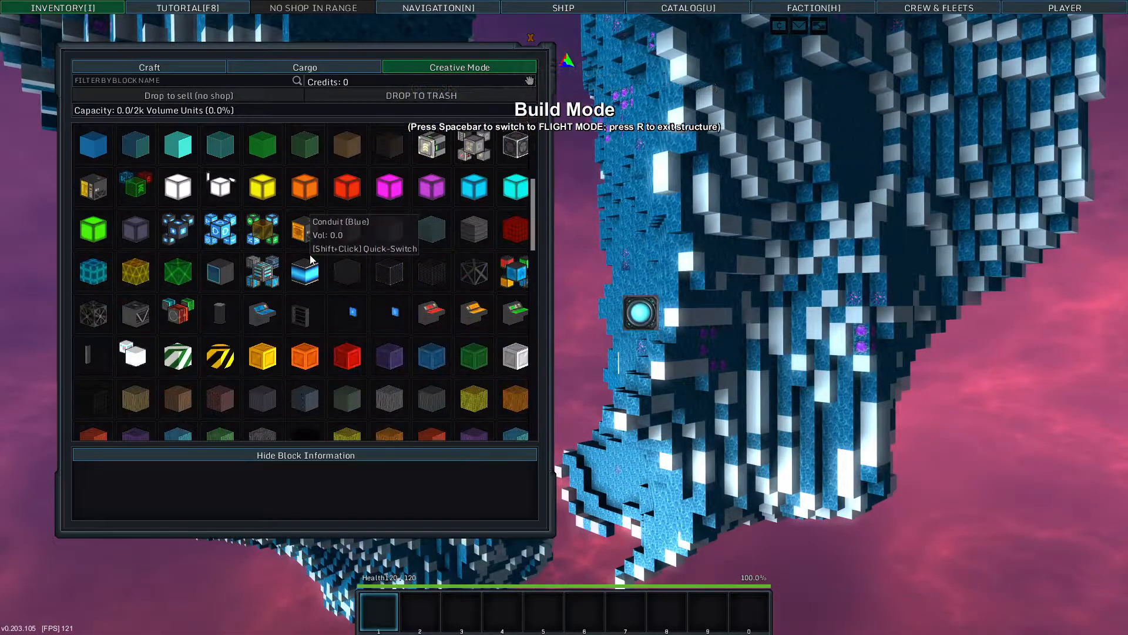
scroll(down, 3)
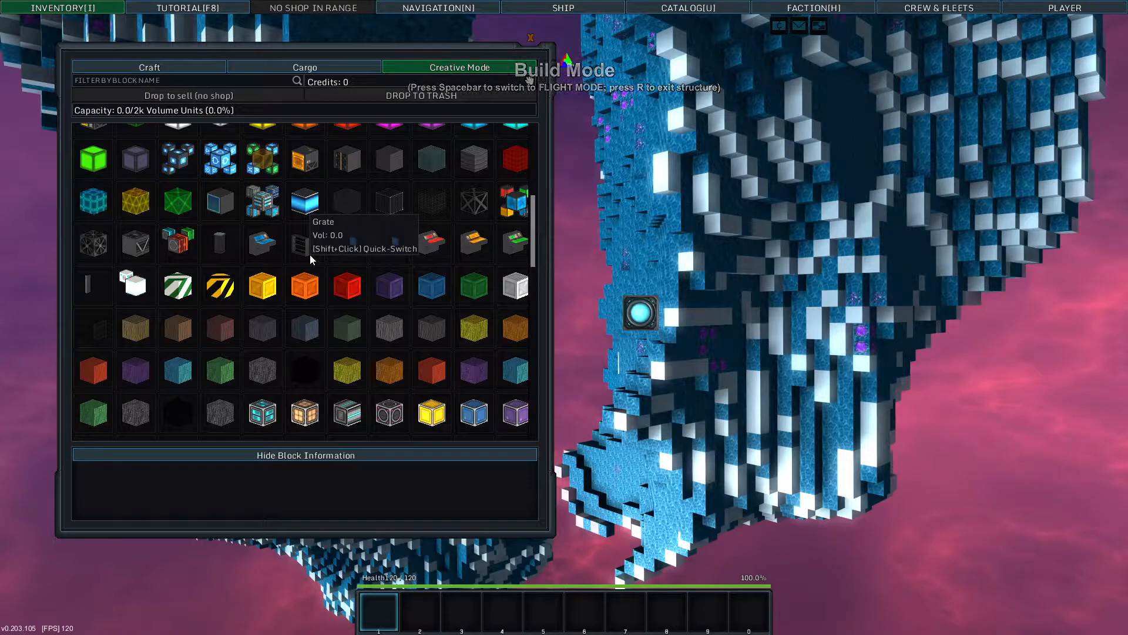
scroll(down, 3)
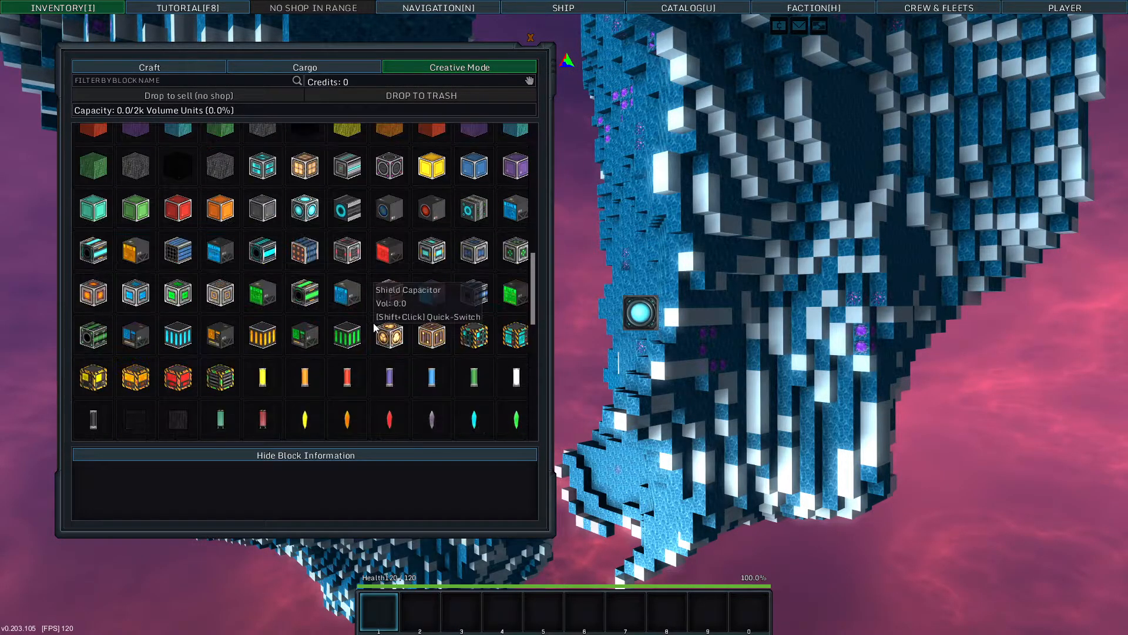
mouse_move(505, 301)
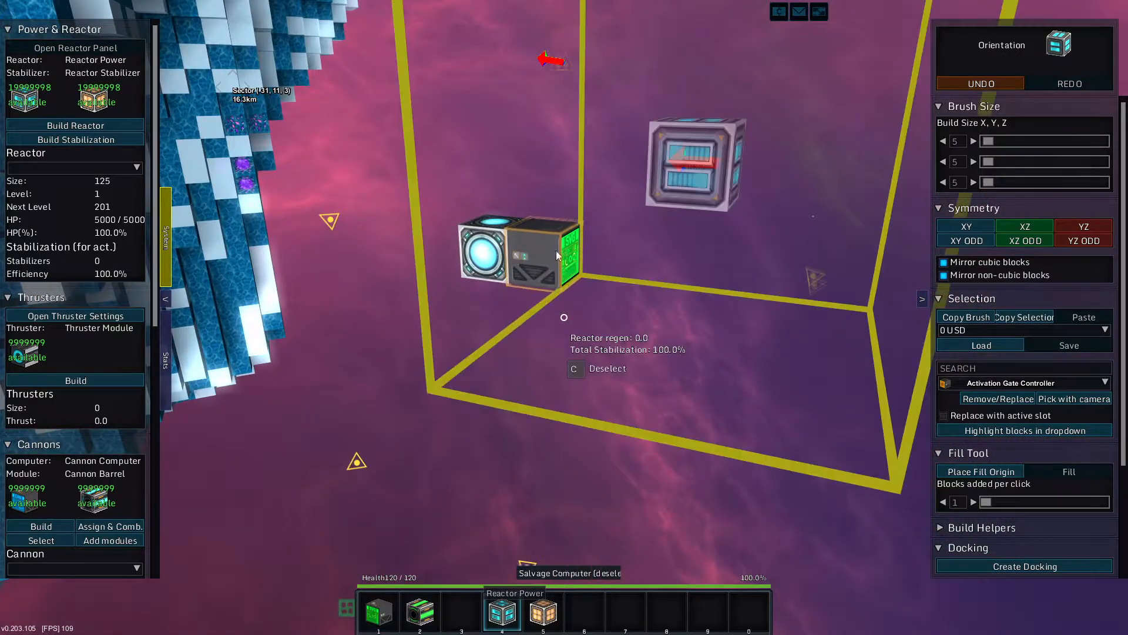
Step: Place the remaining reactor and salvage computer blocks, then pilot the ship in flight
click(576, 368)
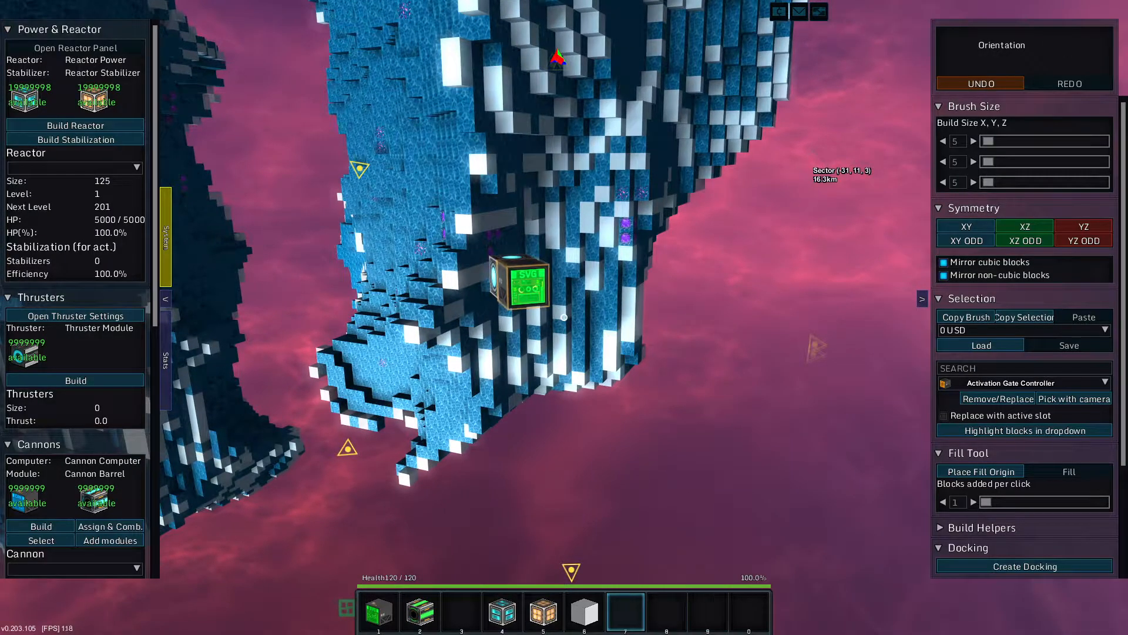
click(588, 628)
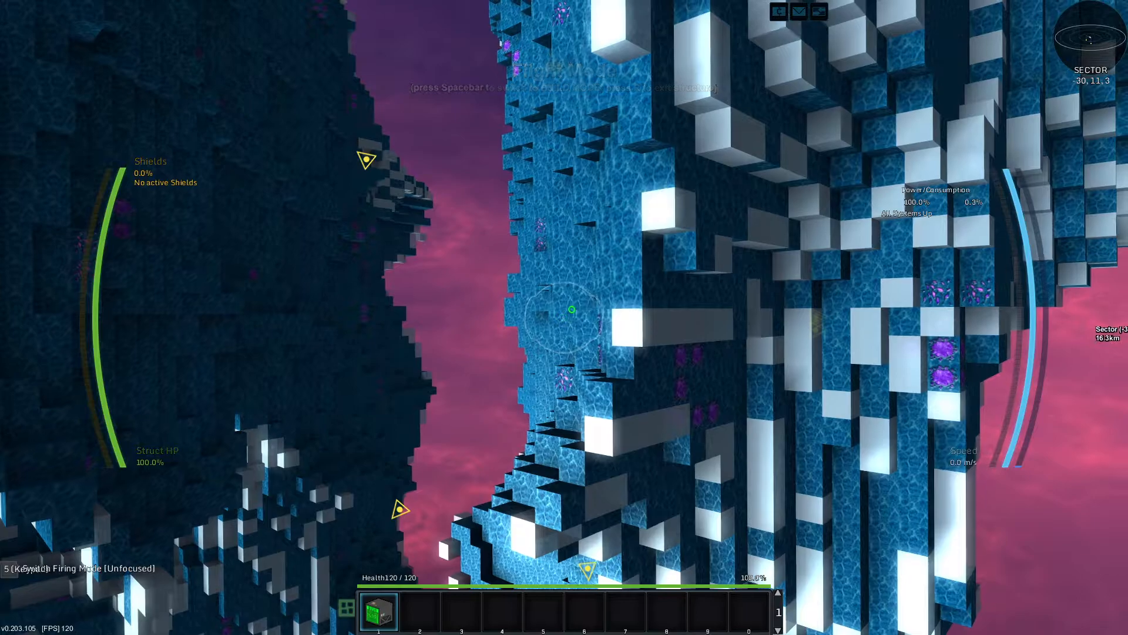
Step: Add a 5x5x5 reactor, a stabilizer cube and five thruster modules, then fly again
key(i)
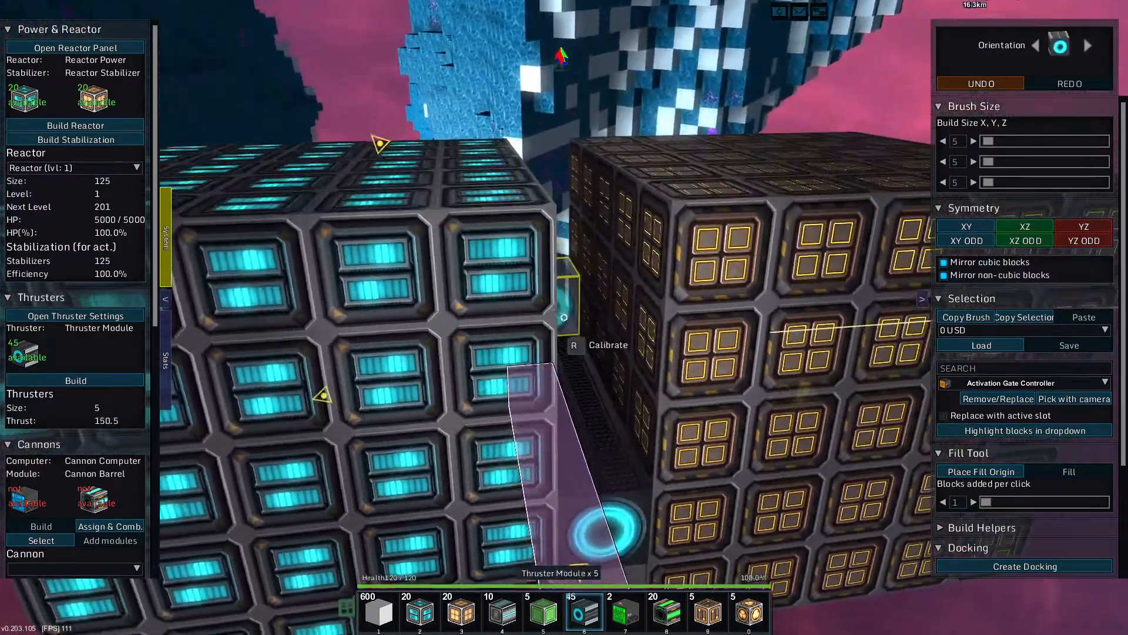
key(space)
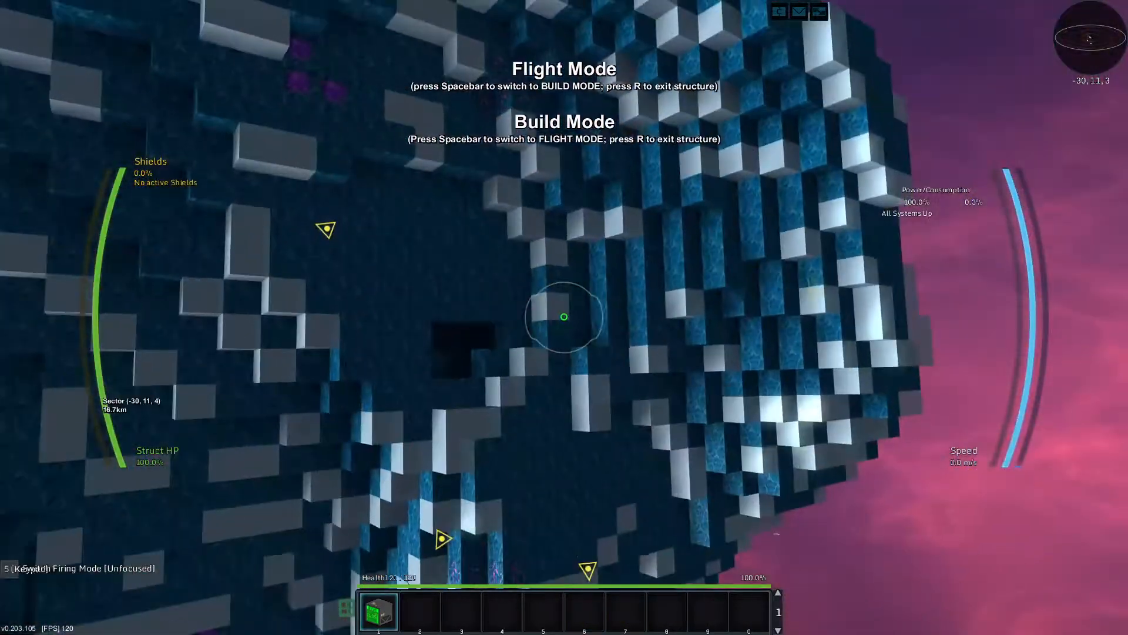
Step: Lay a 1x1x199 row of salvage modules along the reactor and bring thrusters to ten
key(i)
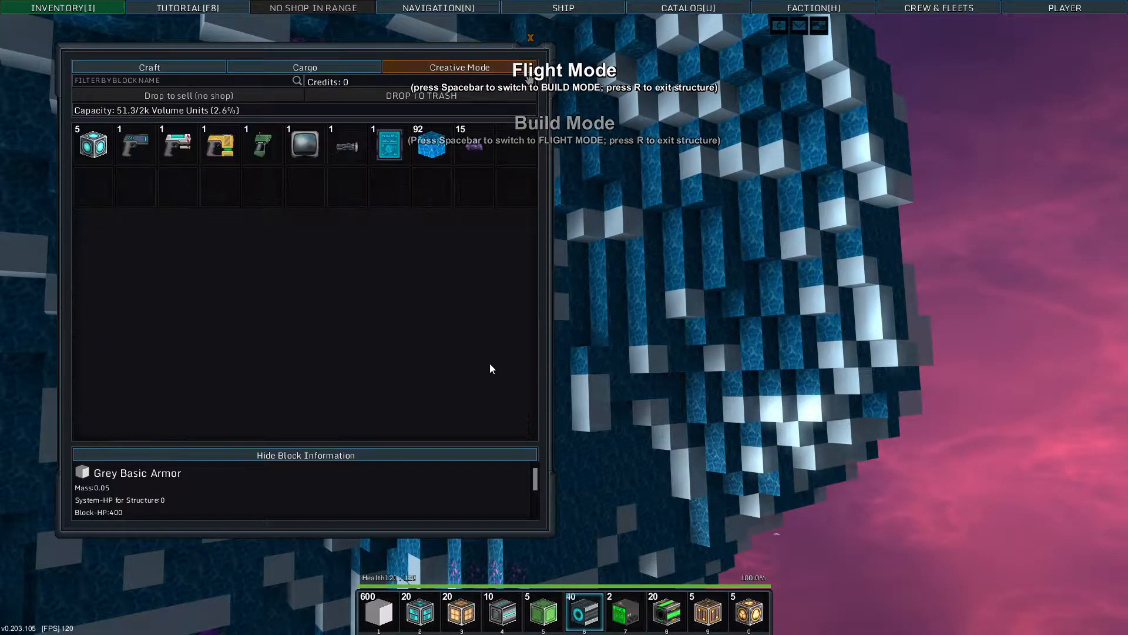
mouse_move(474, 143)
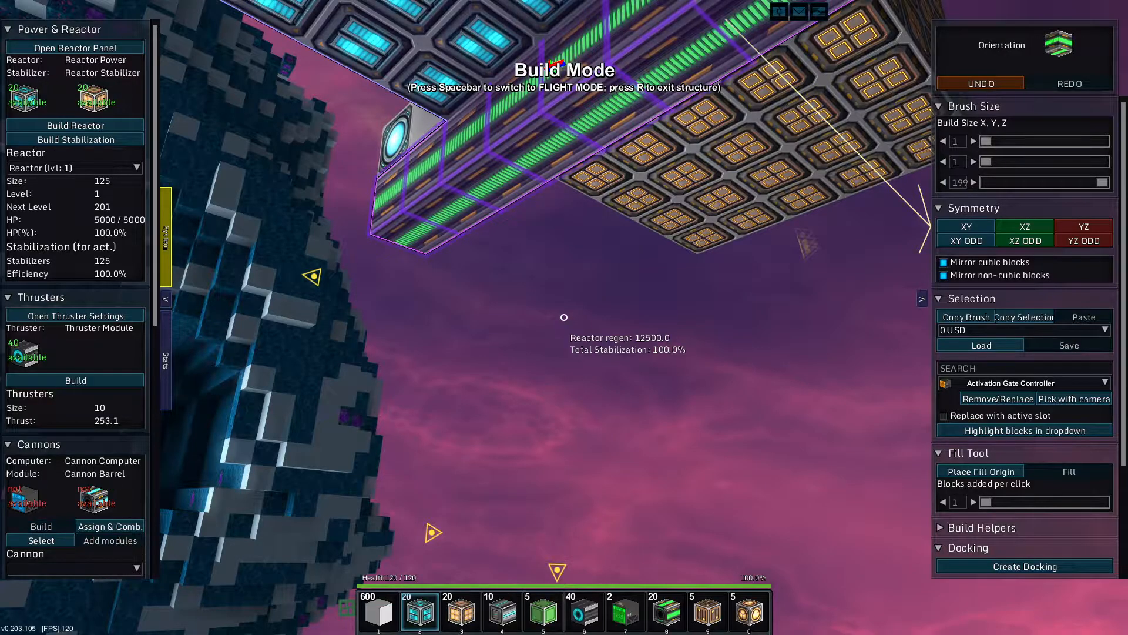
Step: Fly the ship with its salvage row and ten thrusters to test it
key(space)
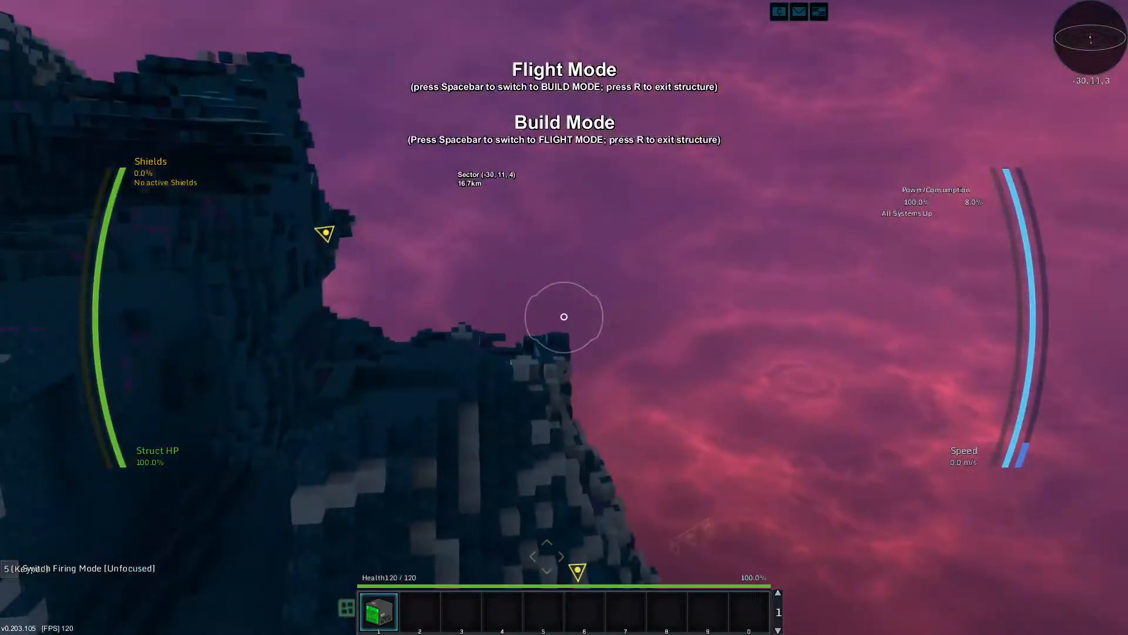
Step: Link the salvage module row to the salvage computer, test in flight, and resume building
key(i)
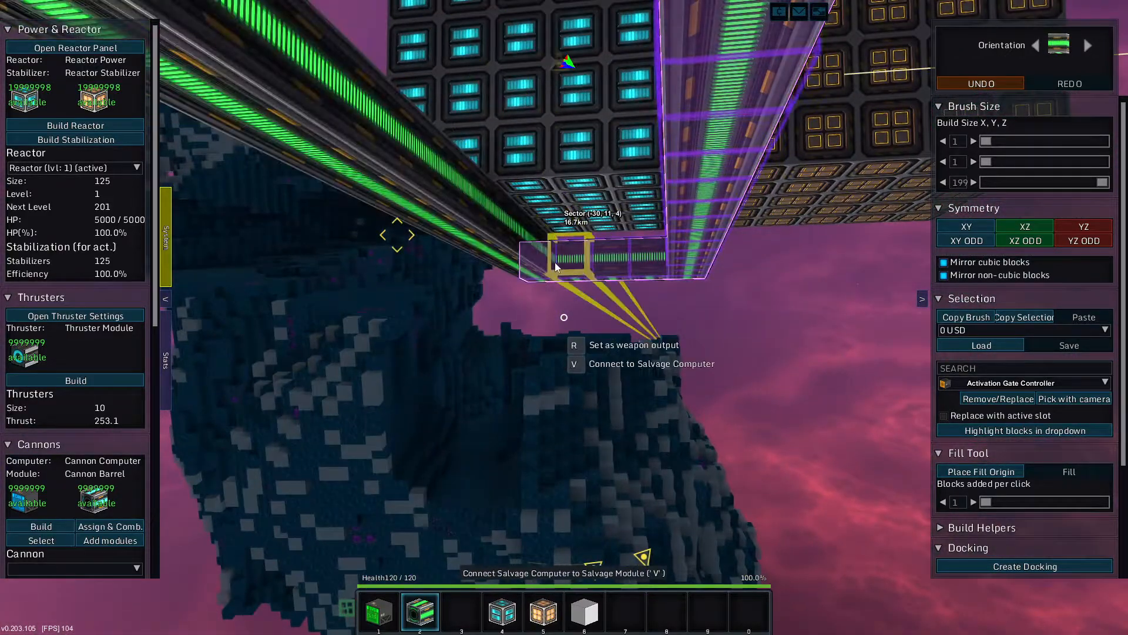
key(Space)
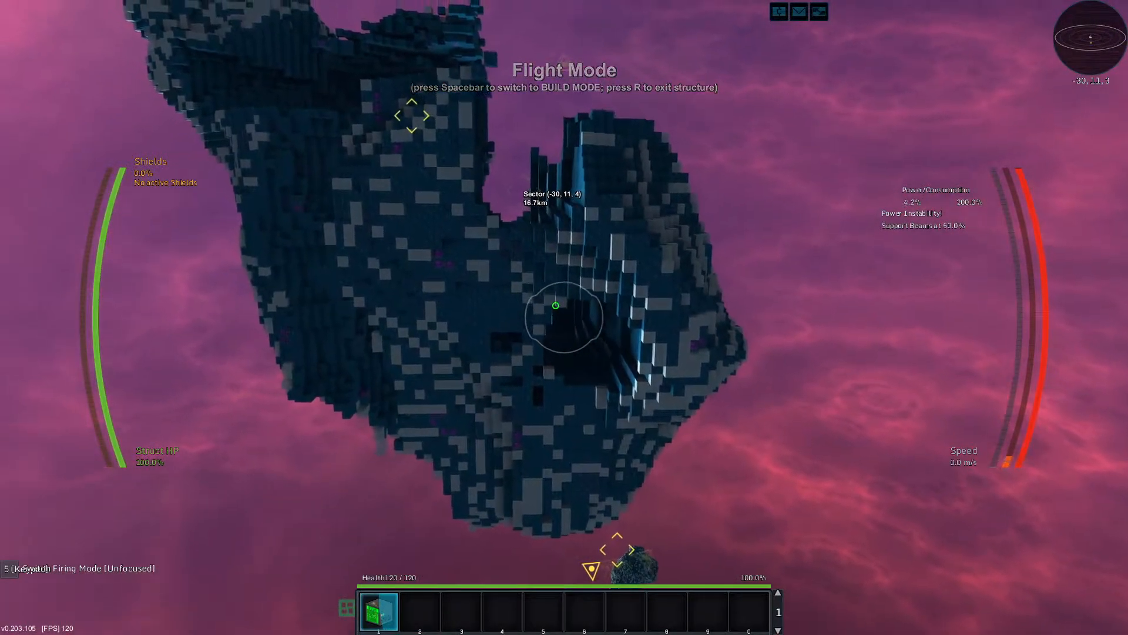
key(Space)
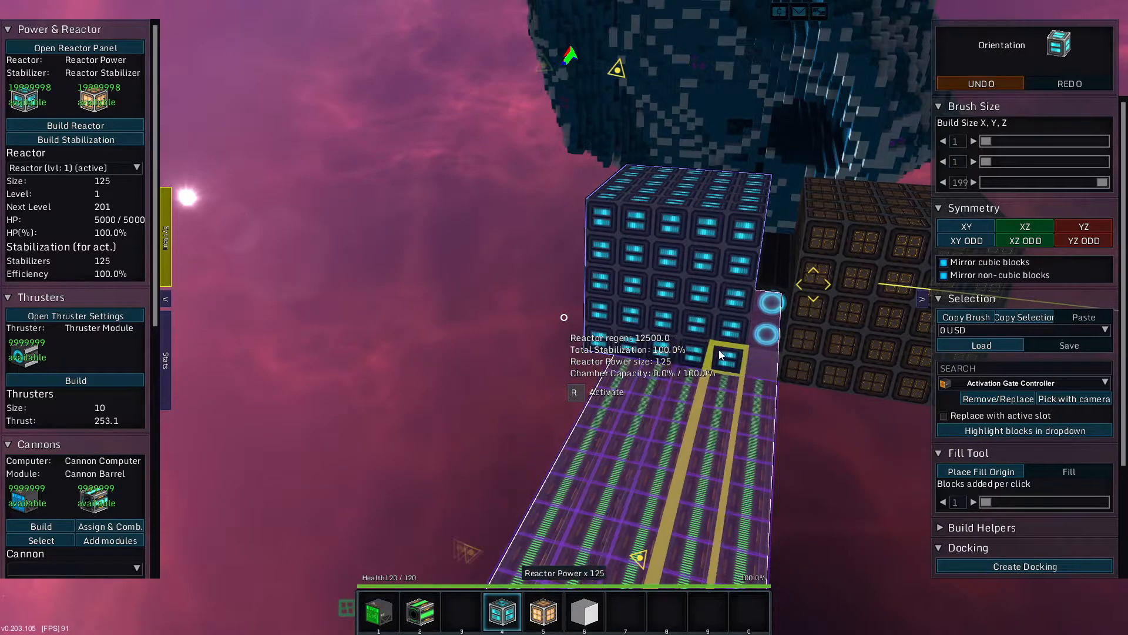
click(728, 356)
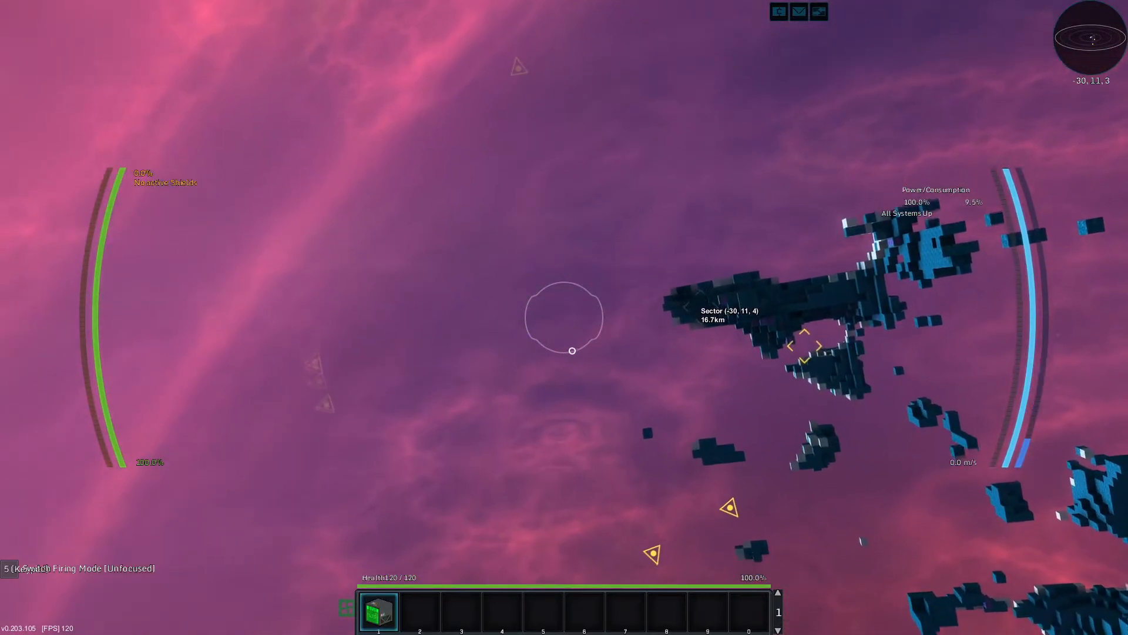
Step: Exit the mining ship and reach the New Ship naming dialog for a fresh core
key(R)
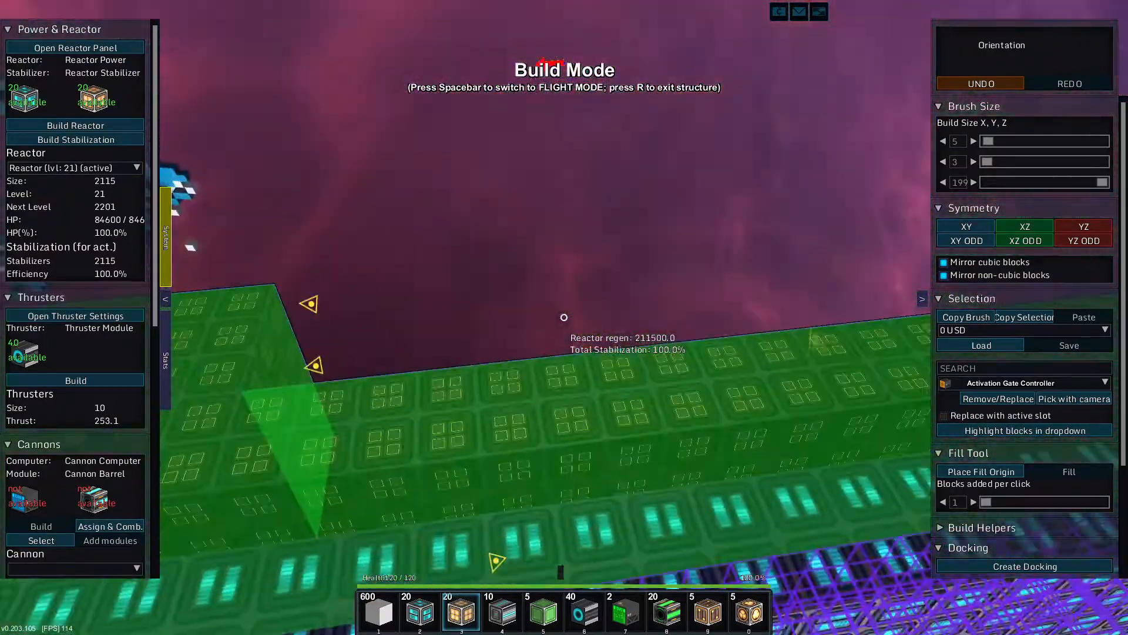
key(i)
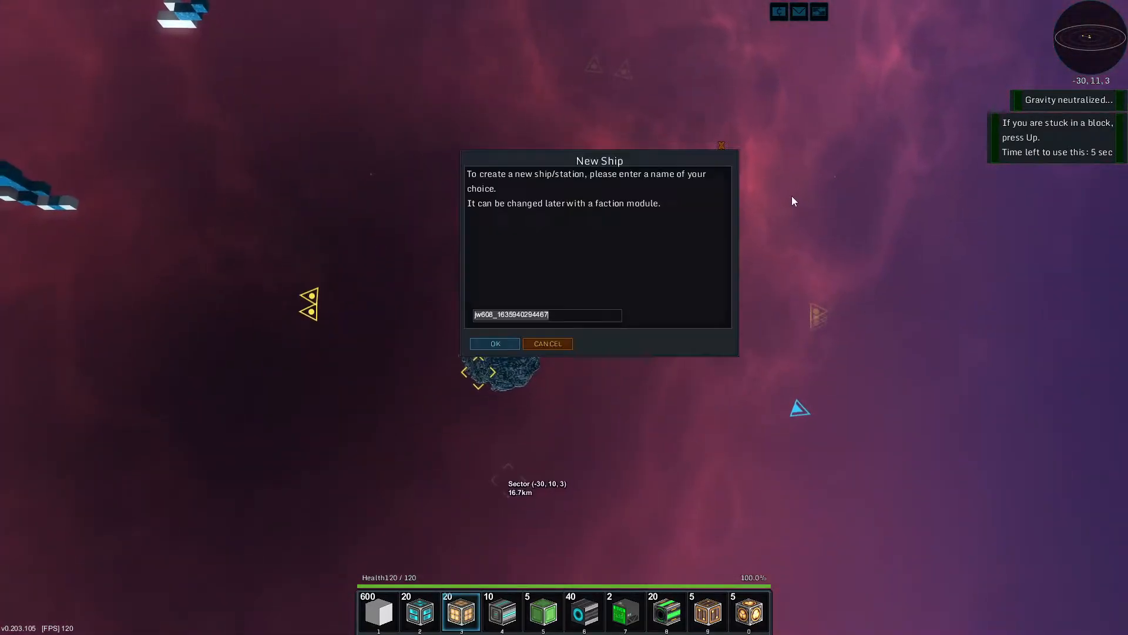
Step: Confirm the default ship name and take control of the new core beside the asteroid
click(493, 344)
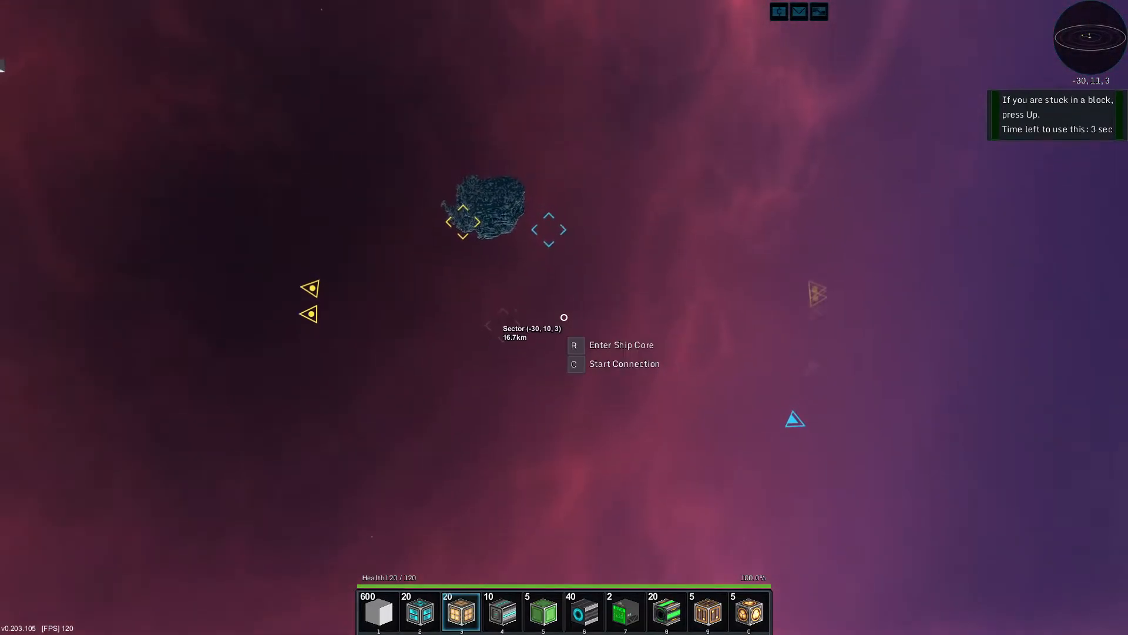
key(r)
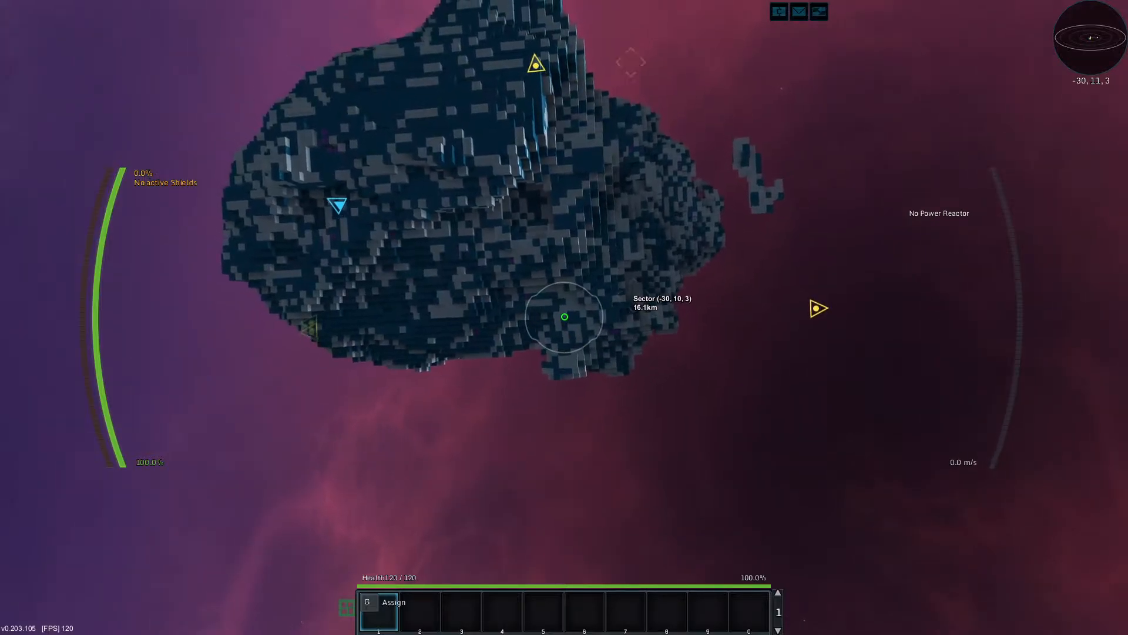
Step: Assign the Salvage Computer to hotbar slot 1 and fly toward the asteroid
key(r)
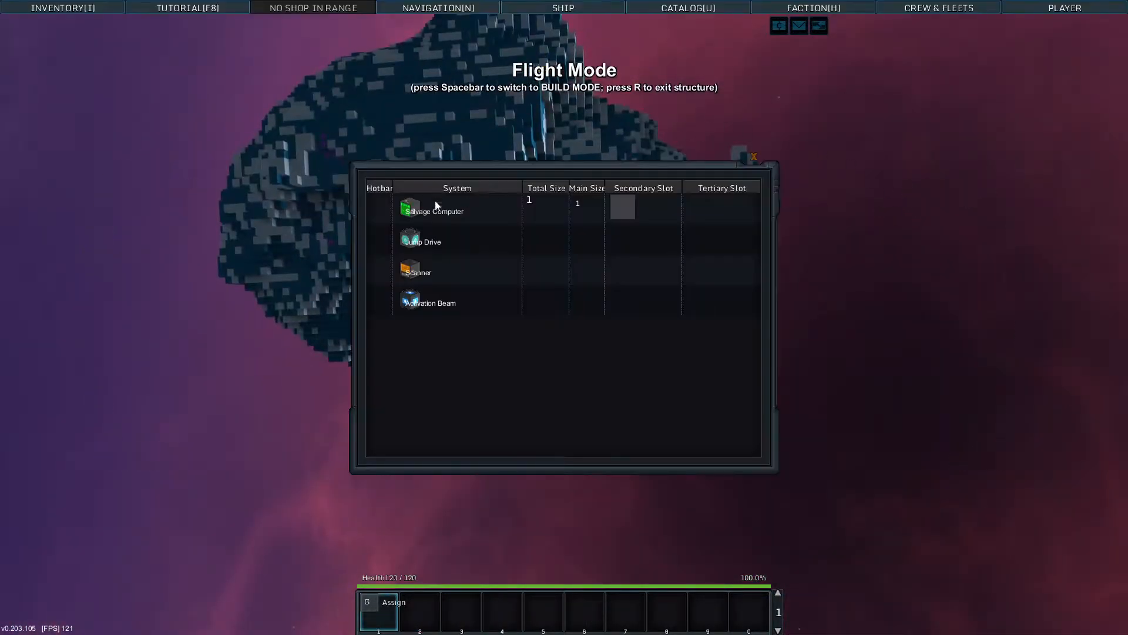
click(752, 157)
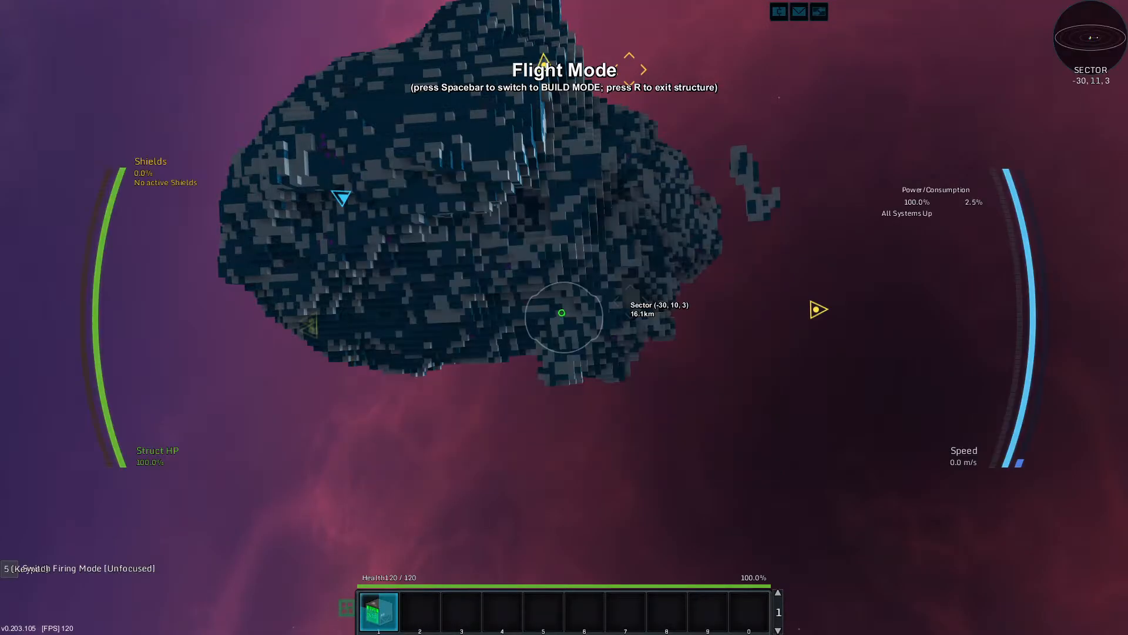
key(Space)
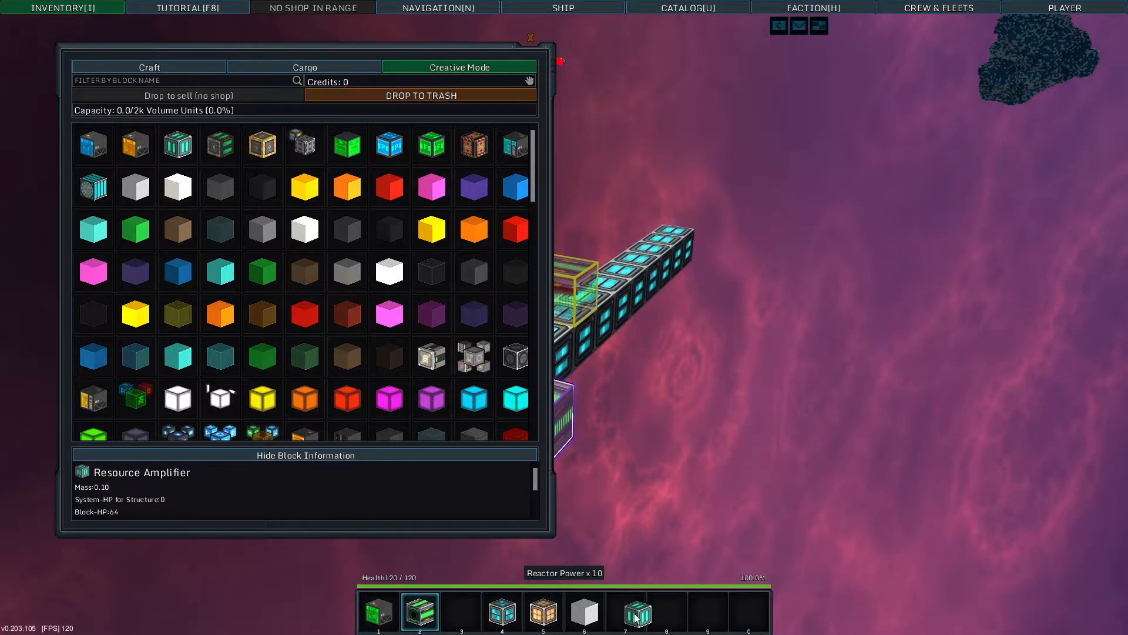
scroll(down, 3)
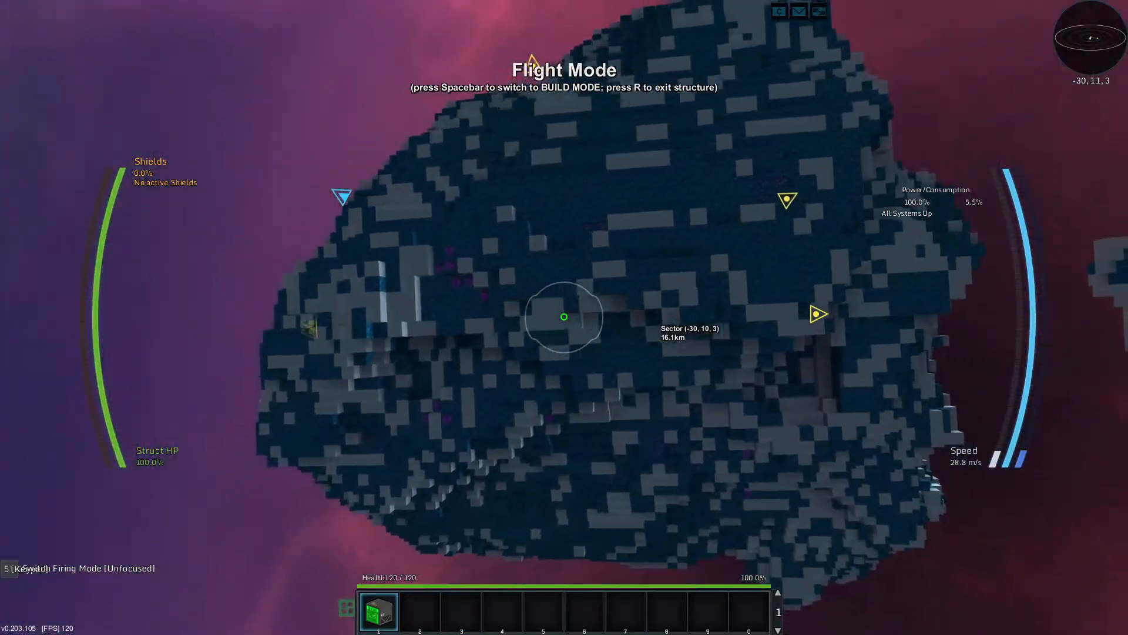
Step: Place a Resource Amplifier from the inventory beside the salvage computer and attempt to link them
key(Space)
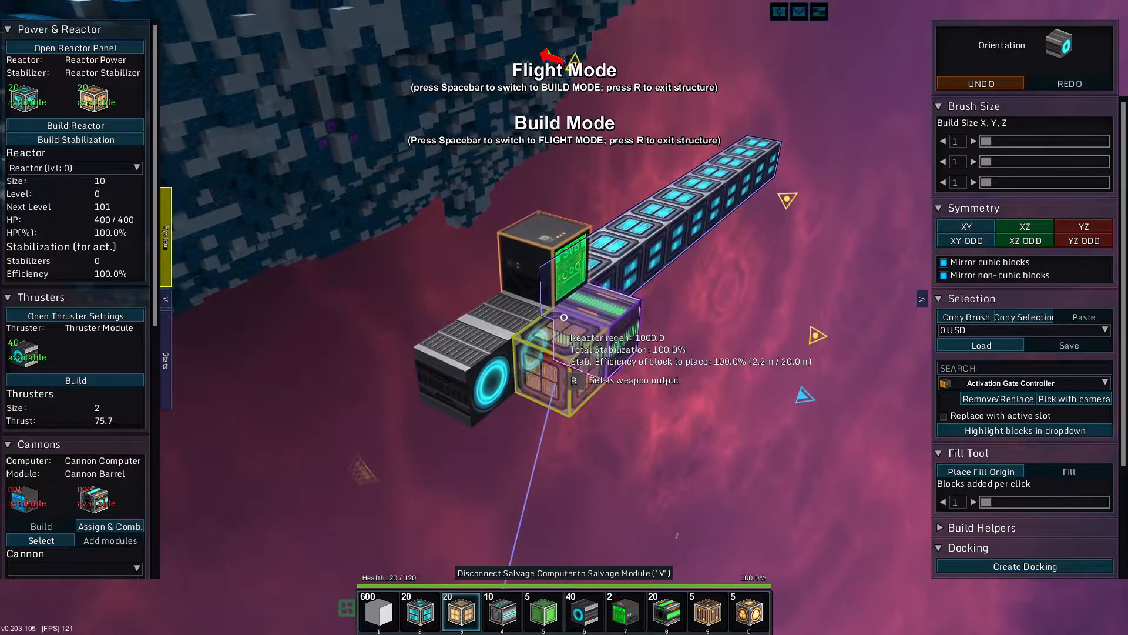
key(i)
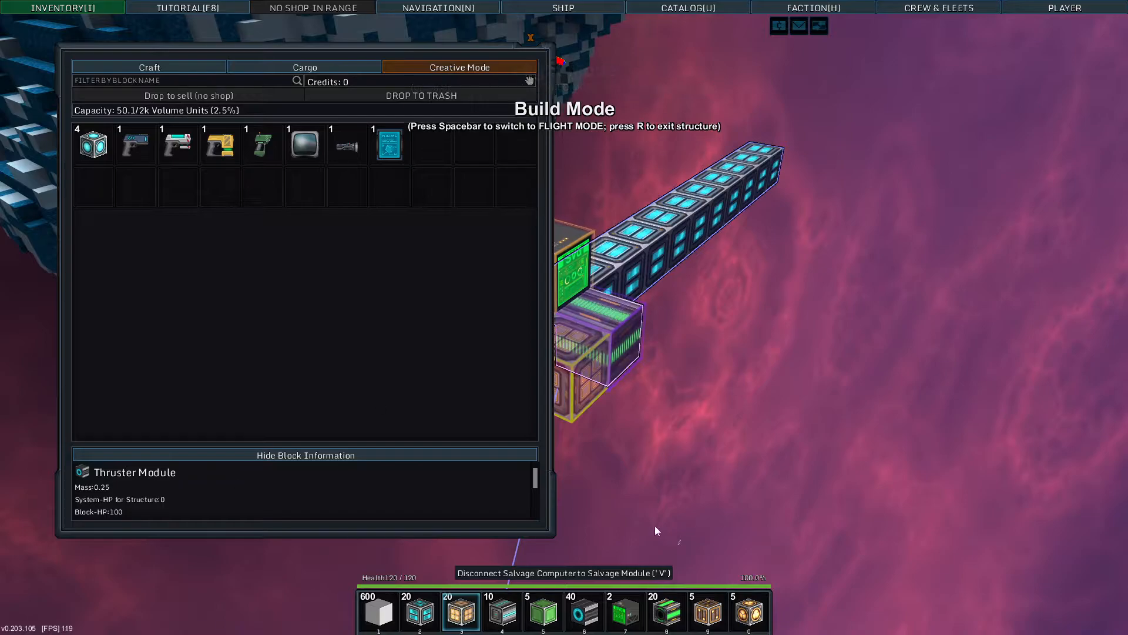
key(space)
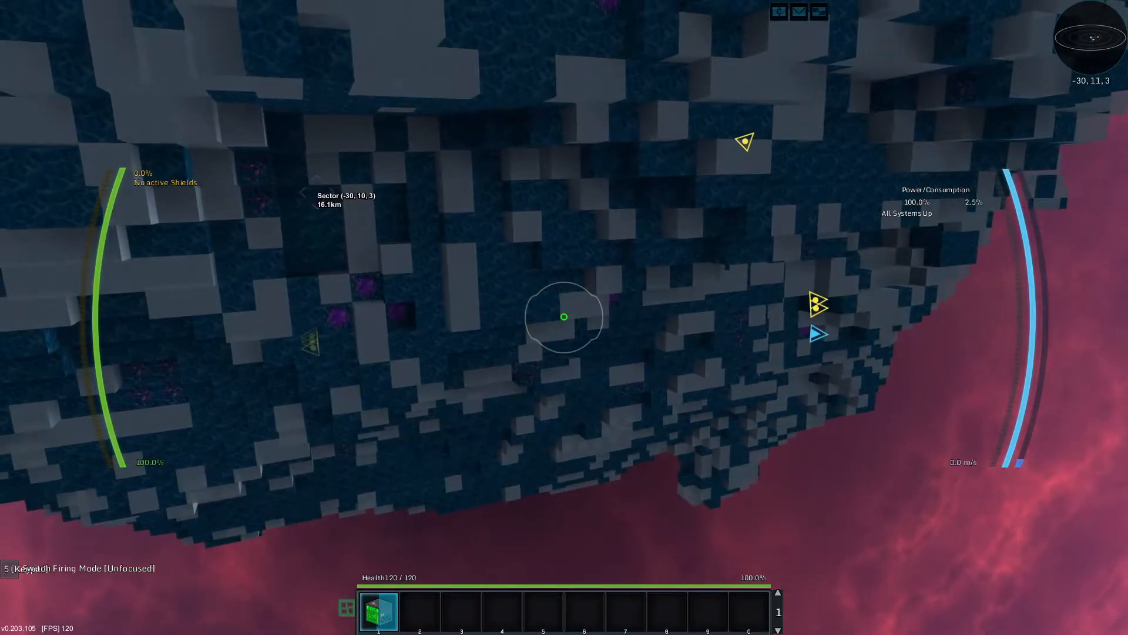
key(i)
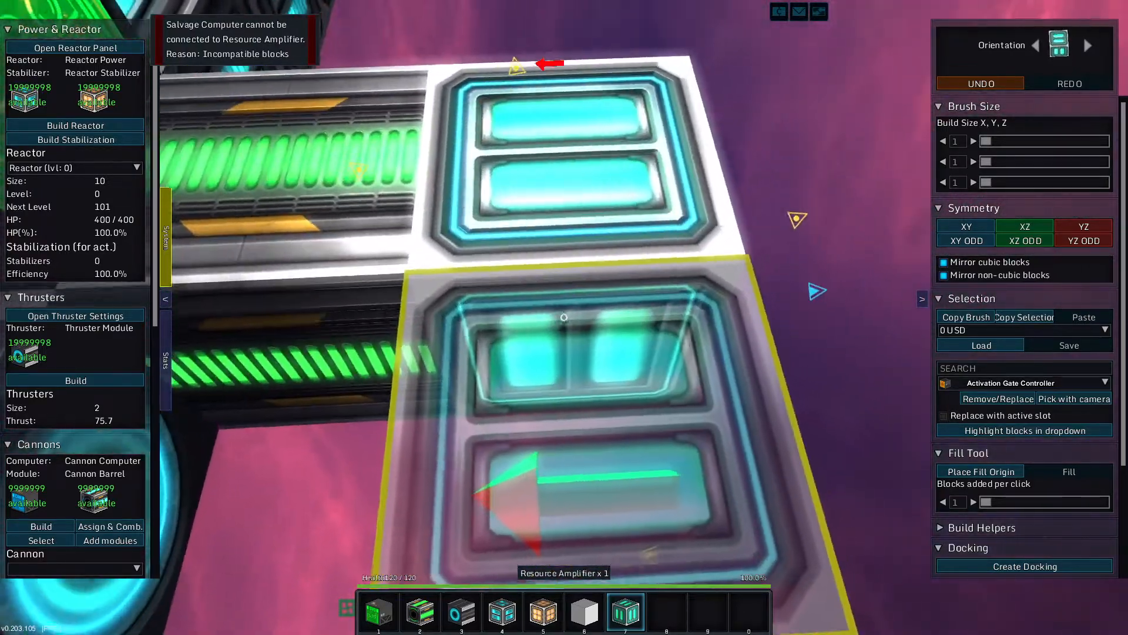
Step: Place a row of Resource Amplifiers with brush Y size 21 along the salvage array
key(Space)
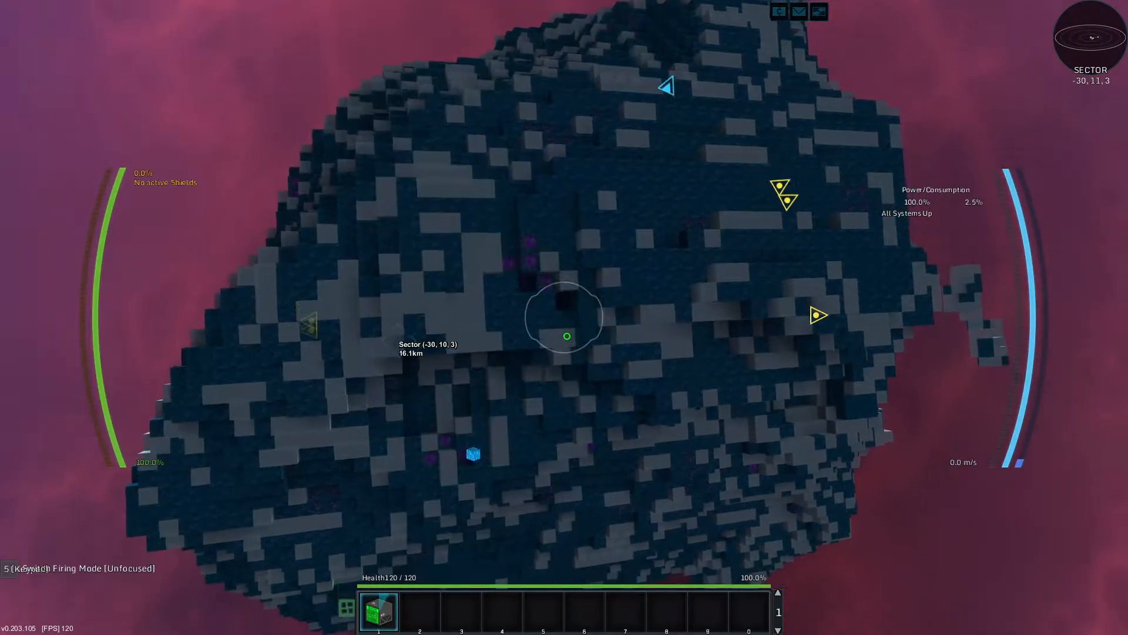
key(i)
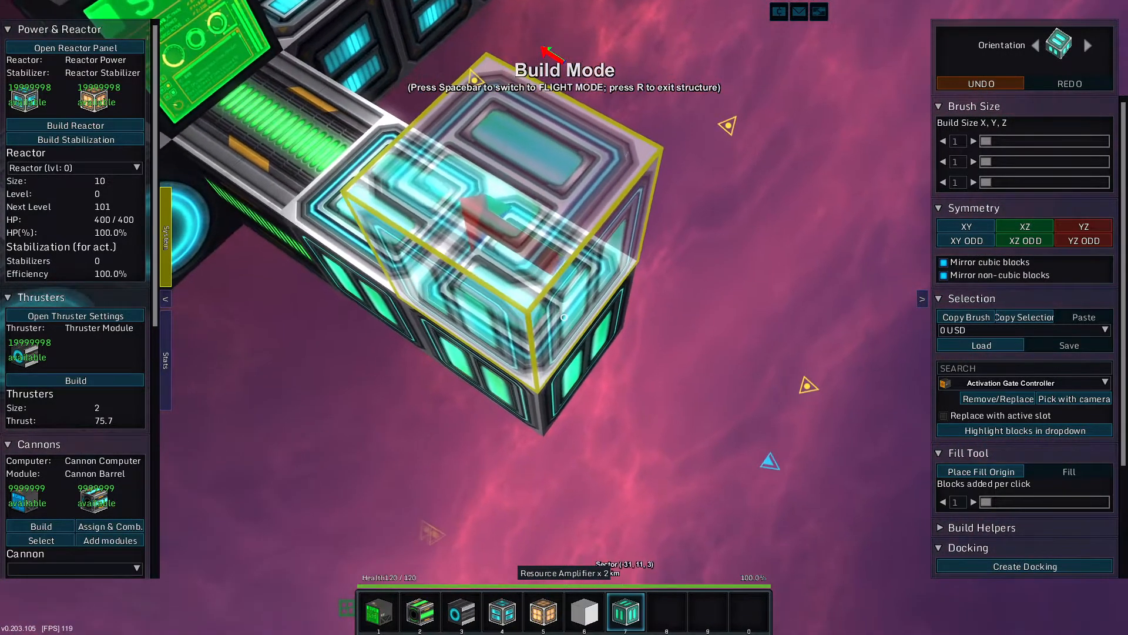
key(Space)
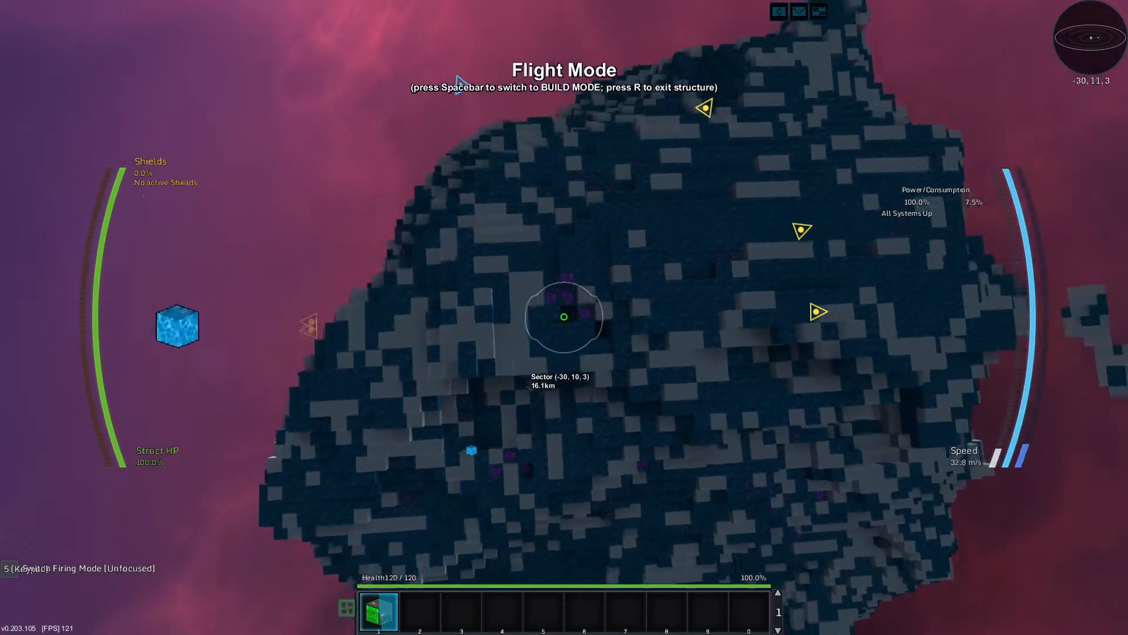
key(i)
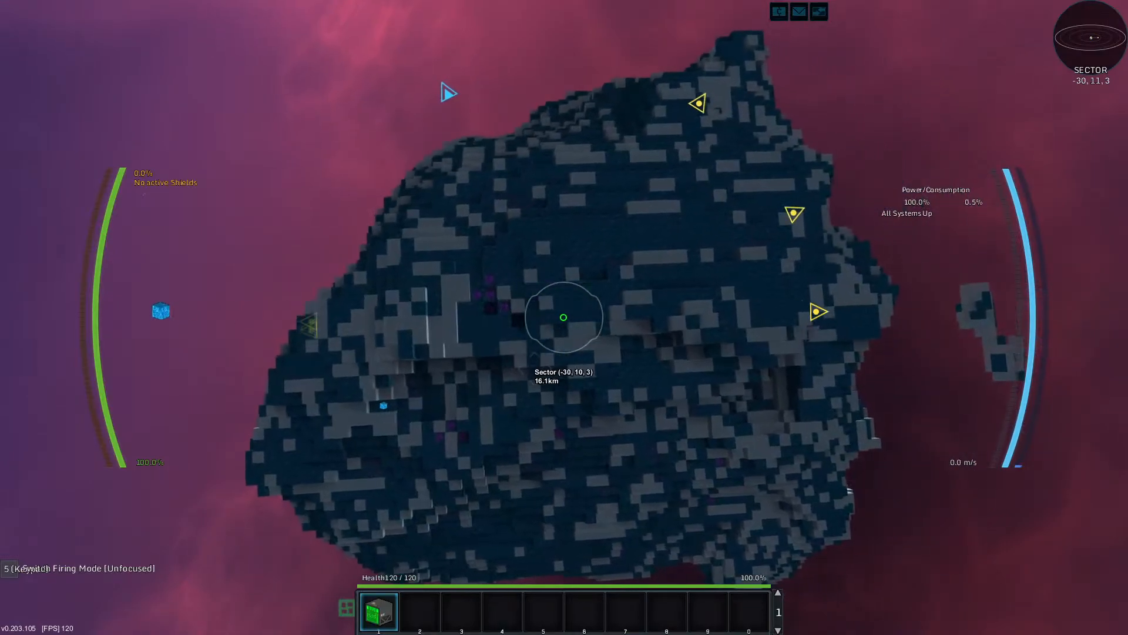
key(i)
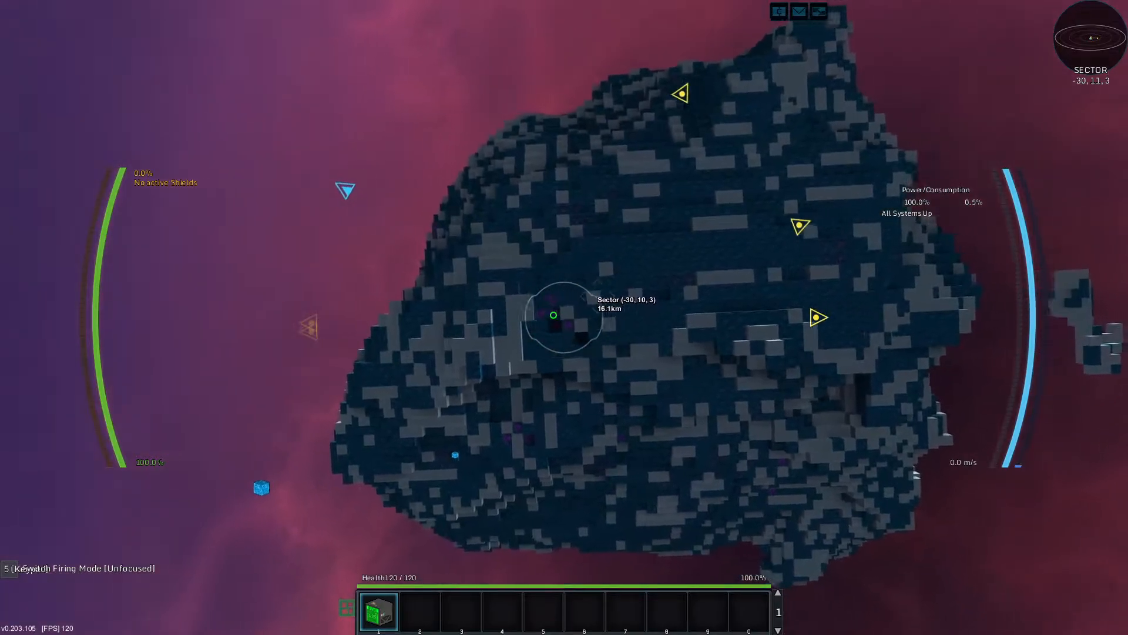
key(i)
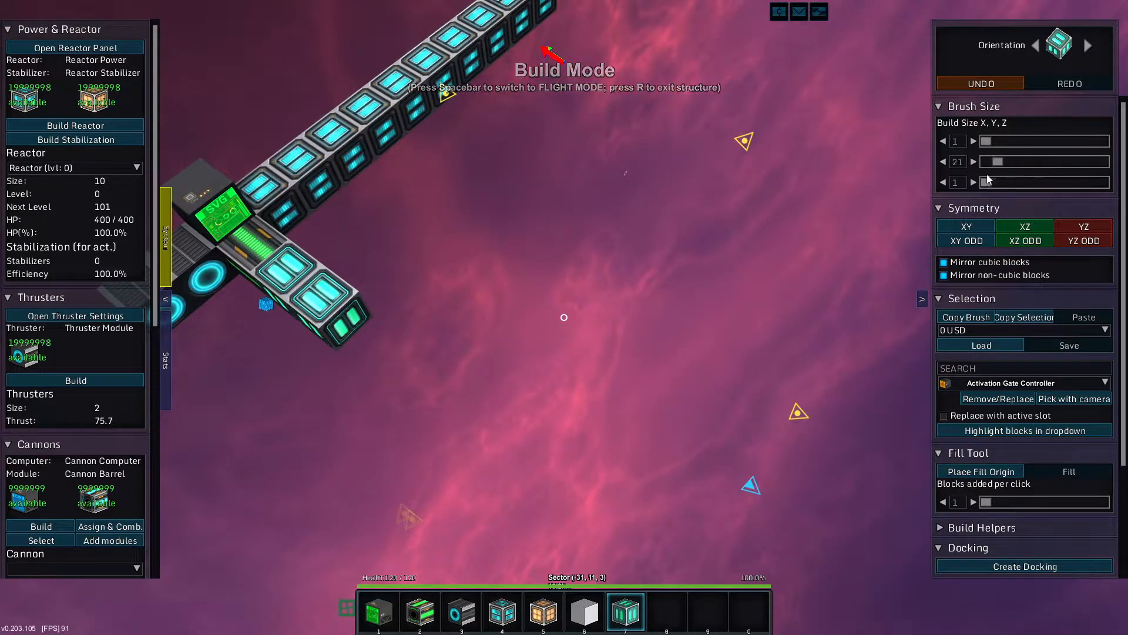
Step: Fire the salvage beam at the asteroid, then view the Resource Amplifier block info in the inventory
key(space)
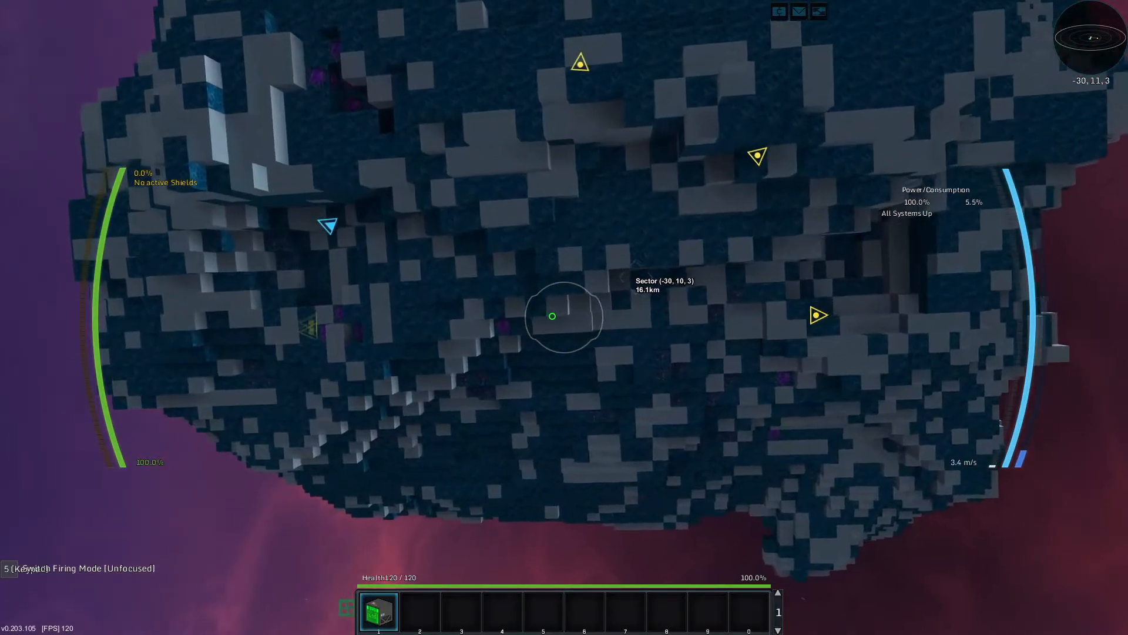
key(i)
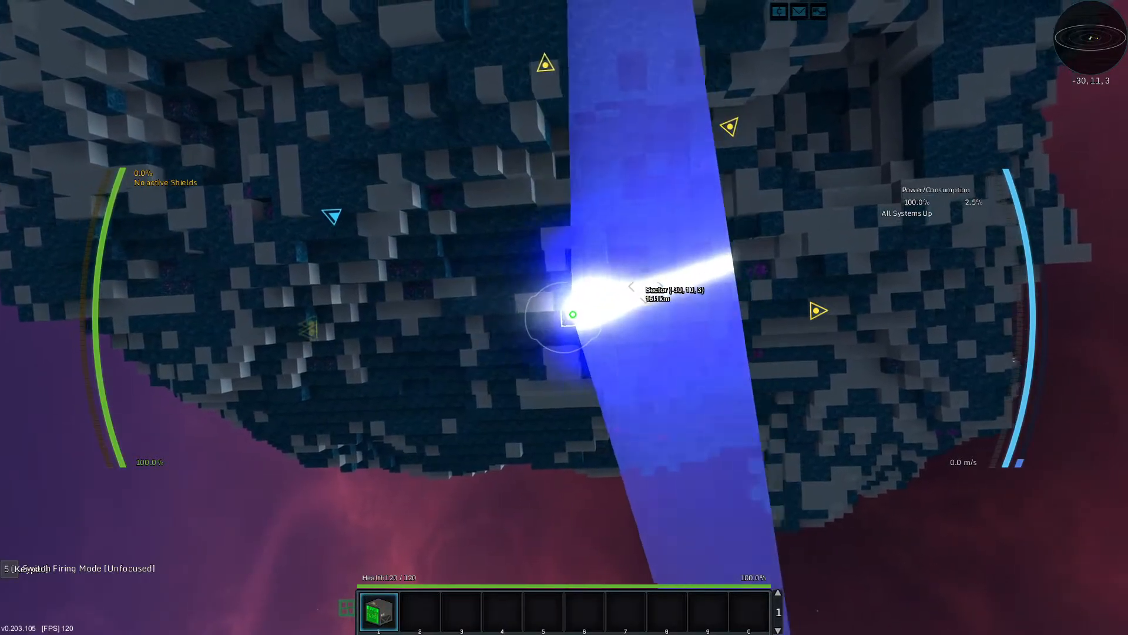
key(i)
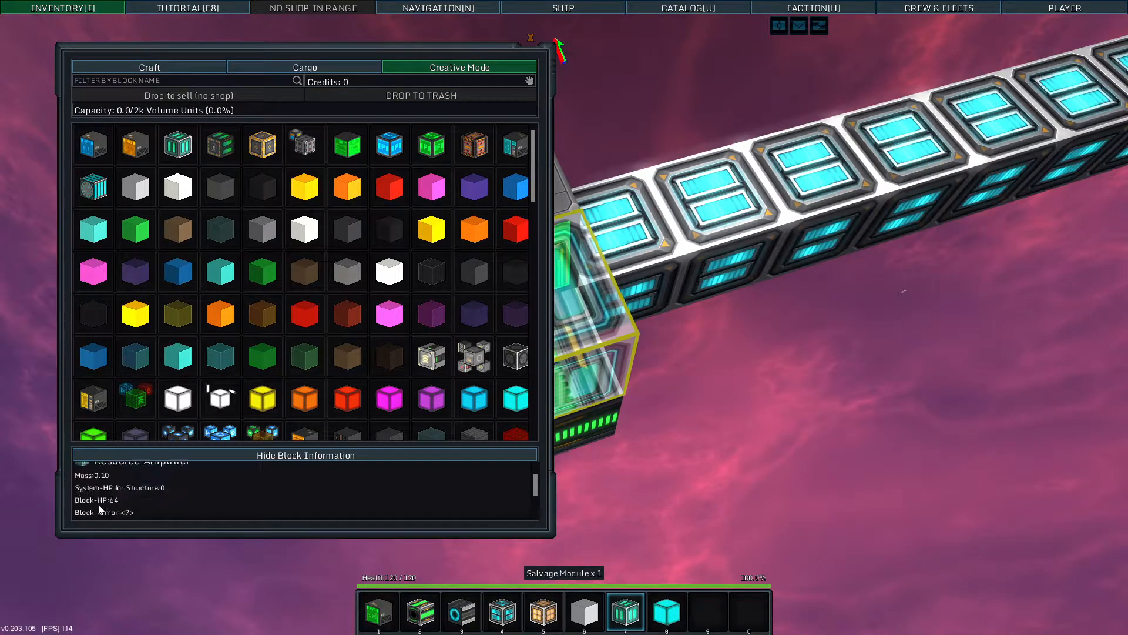
mouse_move(157, 517)
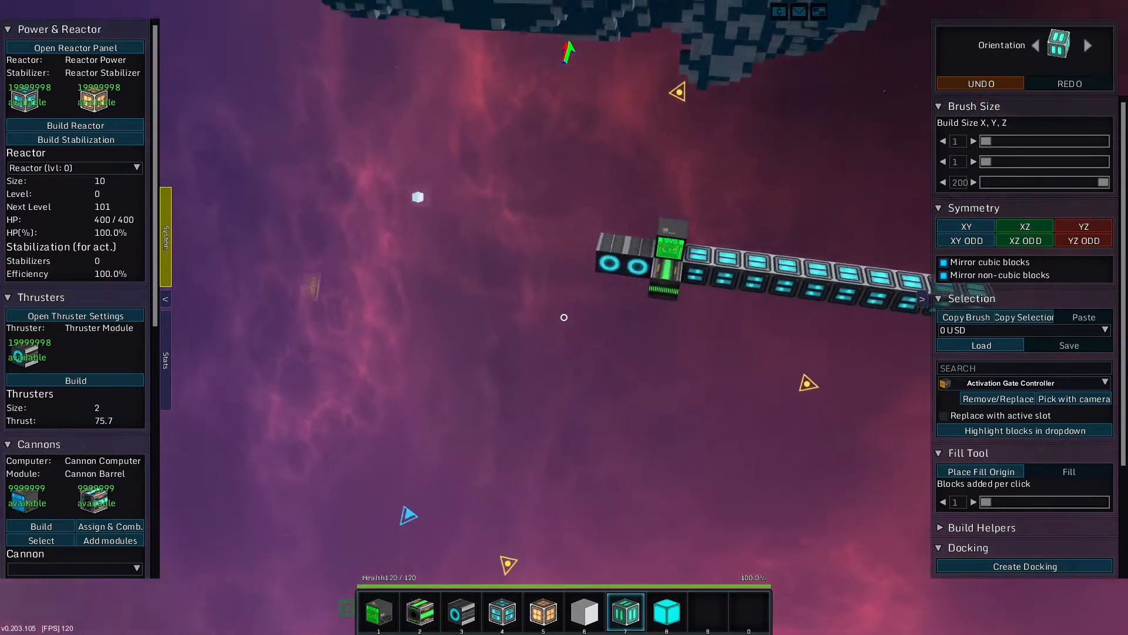
Step: Place Salvage Modules with brush Z size 200 and fly, reaching 502.5% power consumption
key(space)
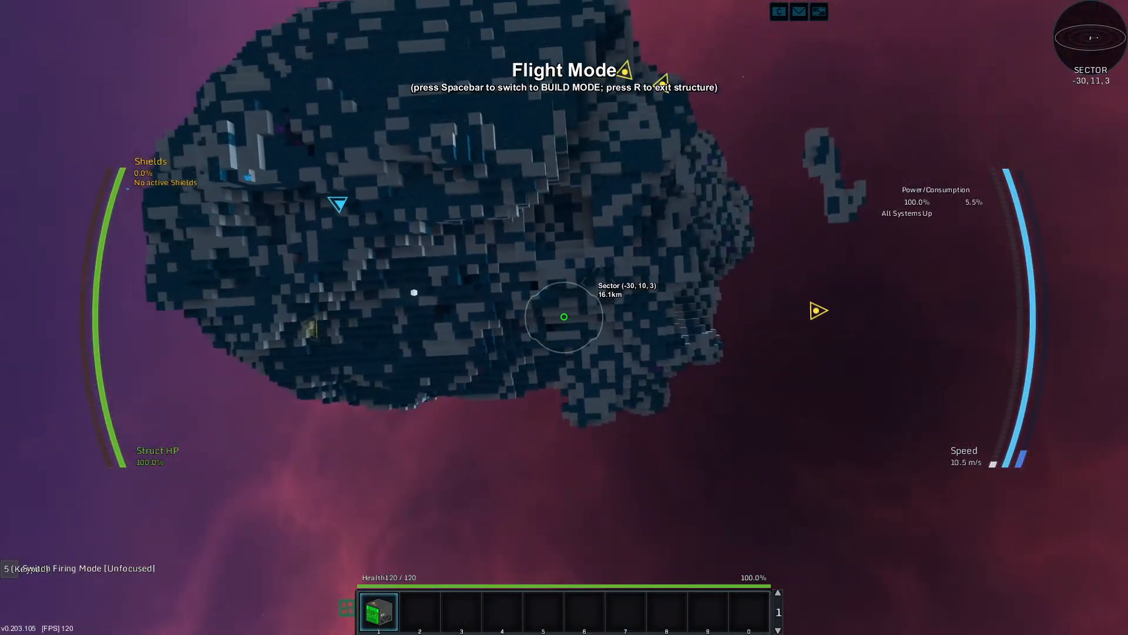
key(space)
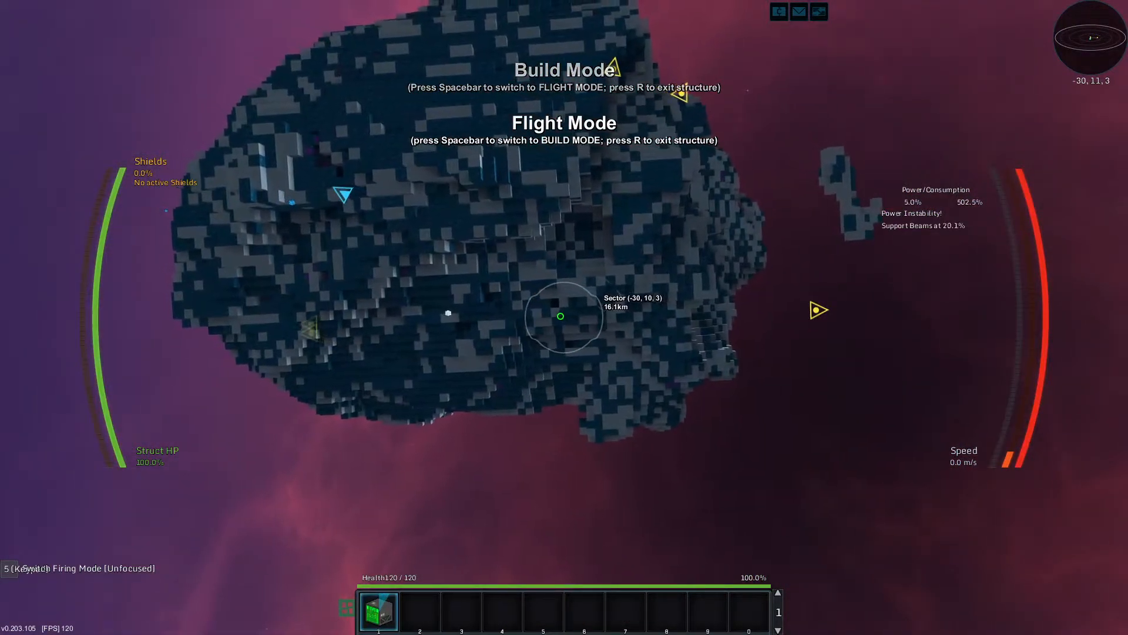
Step: Fly forward briefly, then exit the game world to the main menu via the pause menu
key(space)
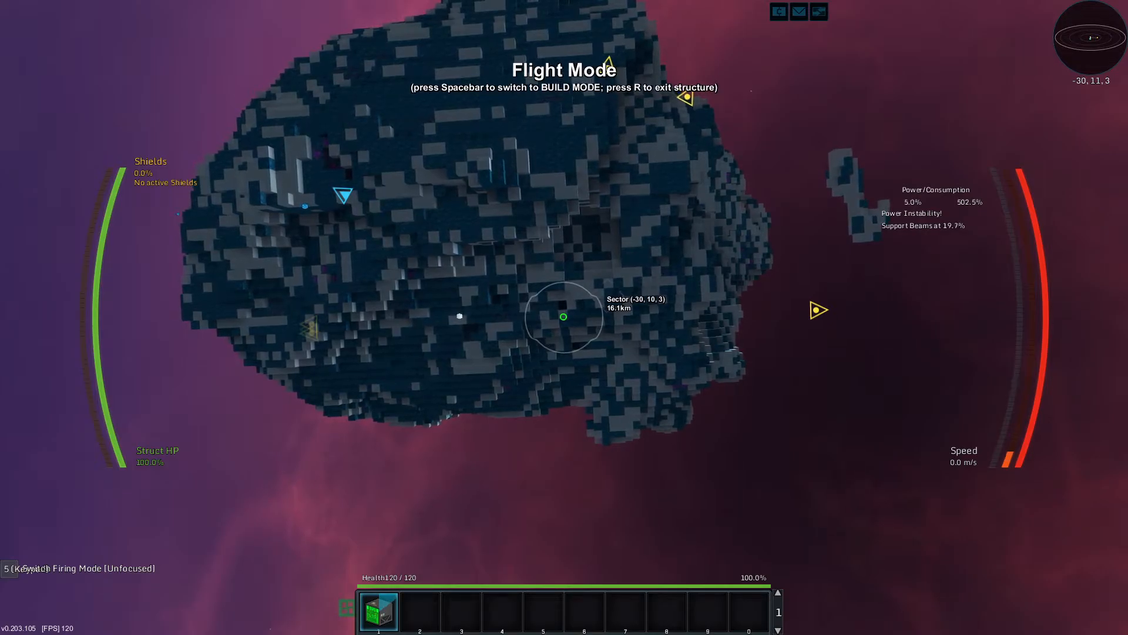
key(w)
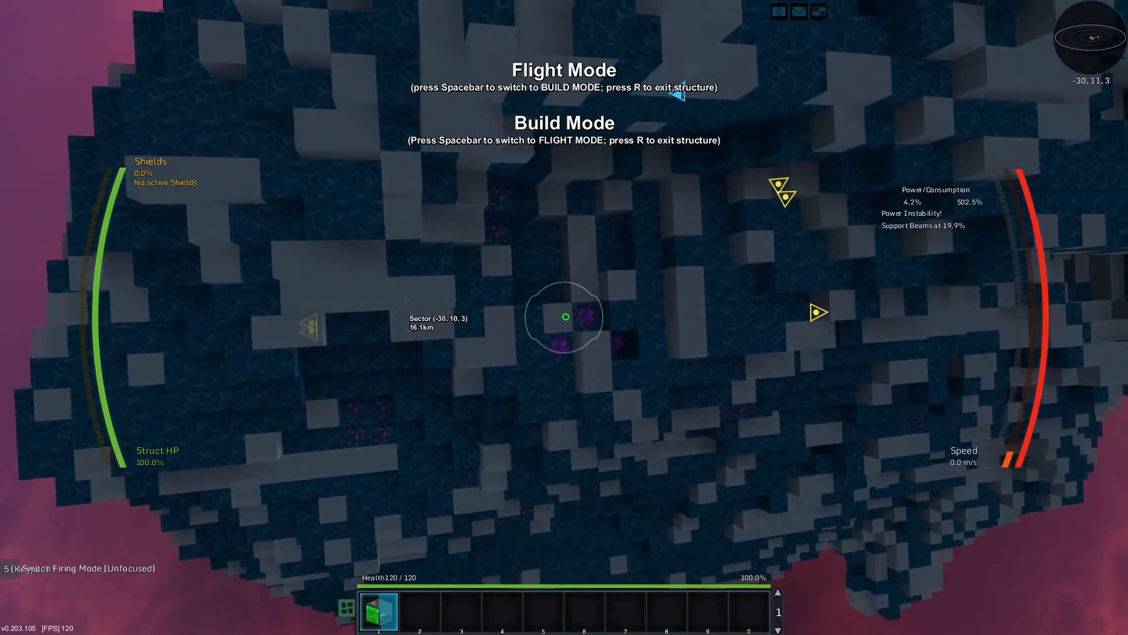
key(Escape)
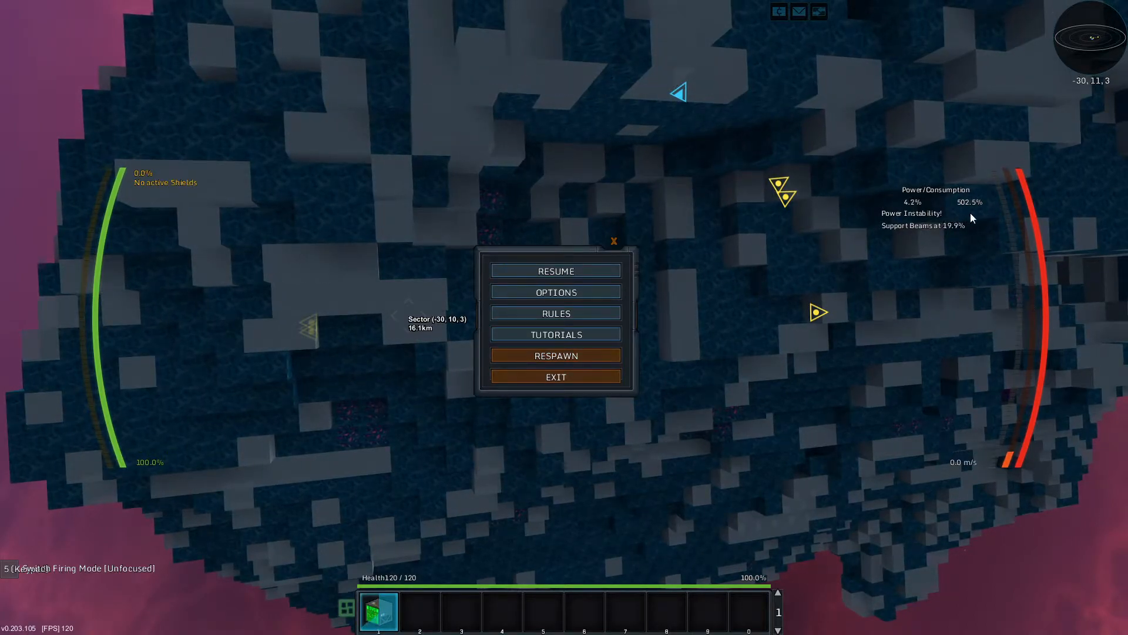
mouse_move(576, 354)
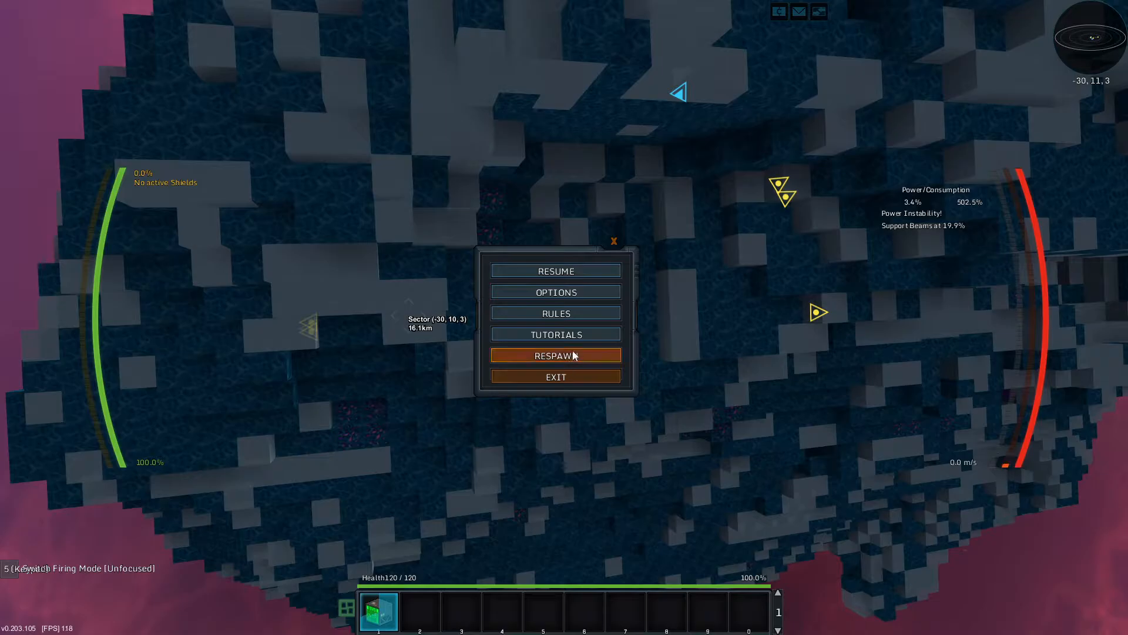
click(556, 377)
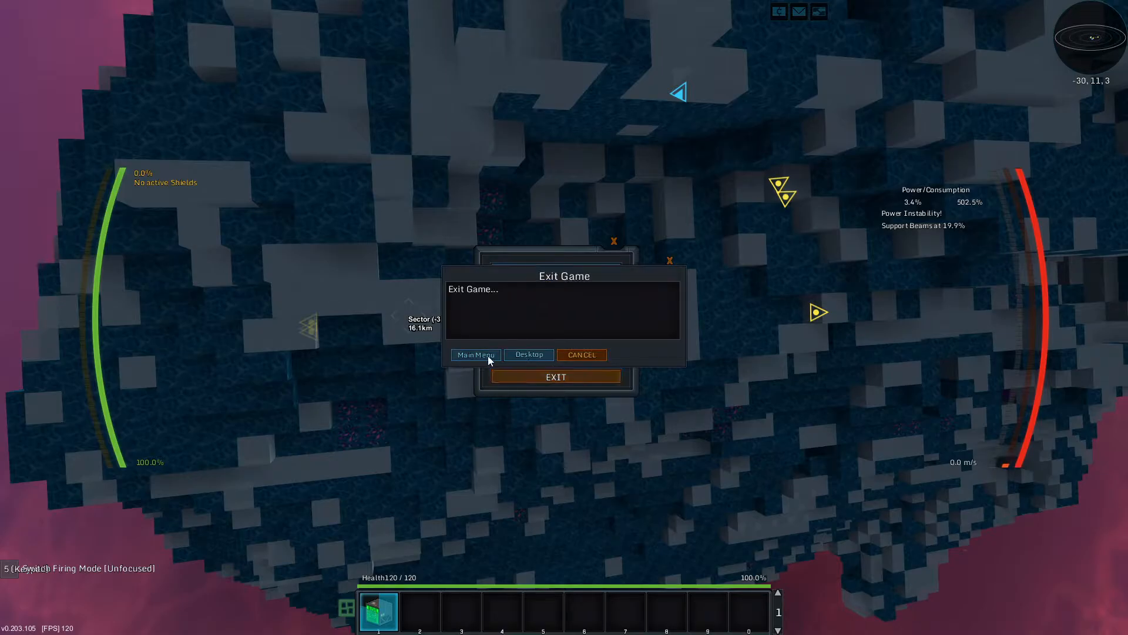
click(476, 355)
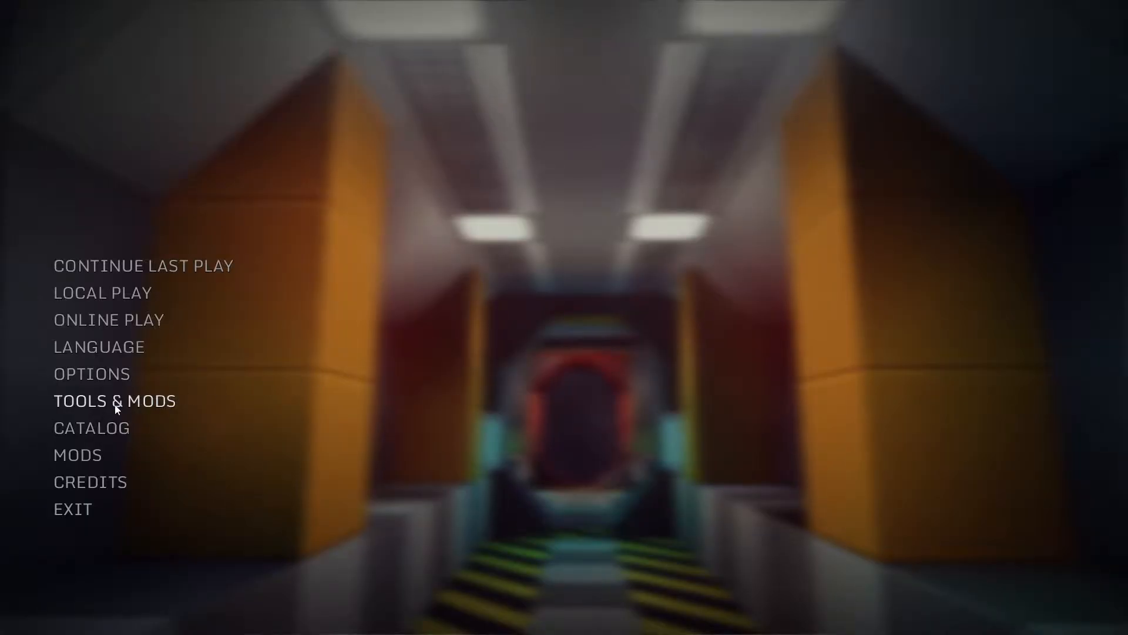
Step: Browse the online mods list and expand the CapitolMining mod entry
click(115, 400)
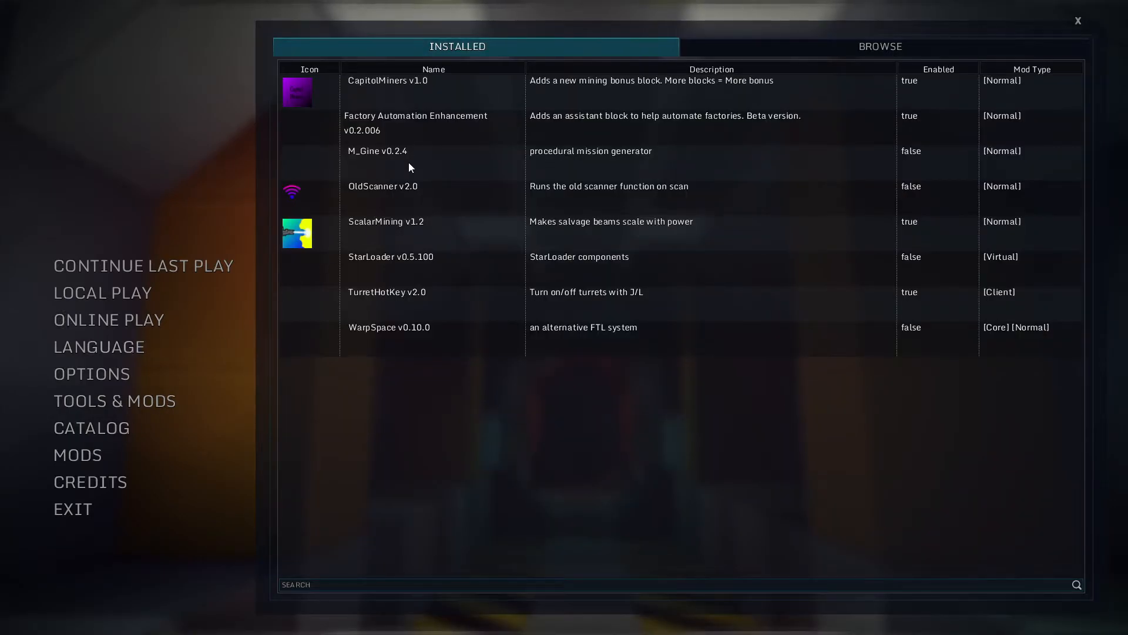
click(880, 47)
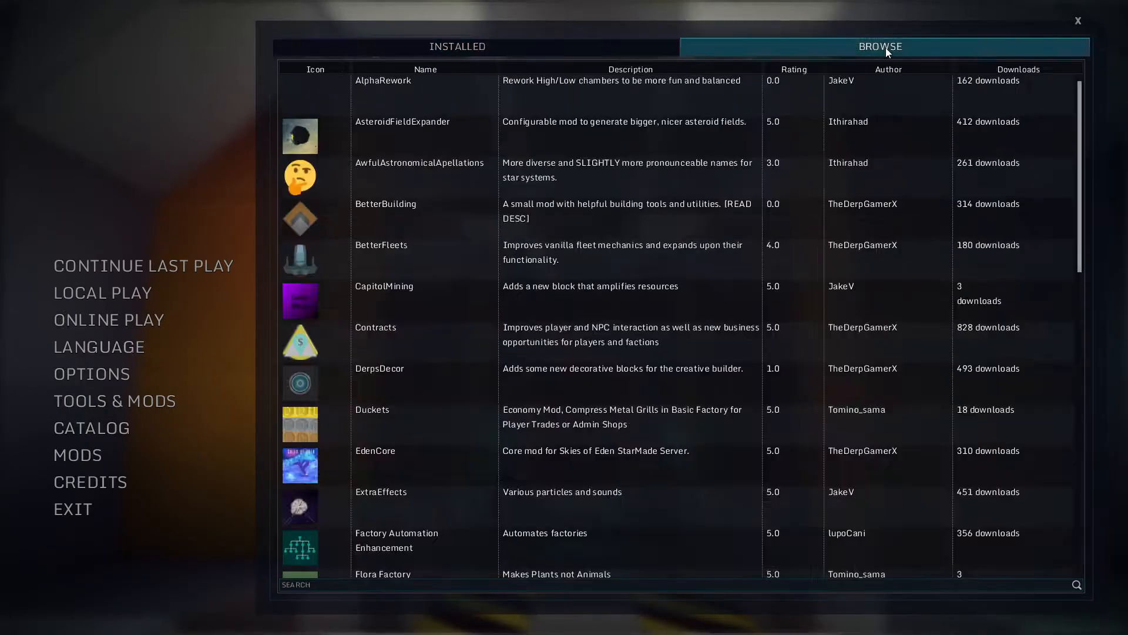
click(407, 285)
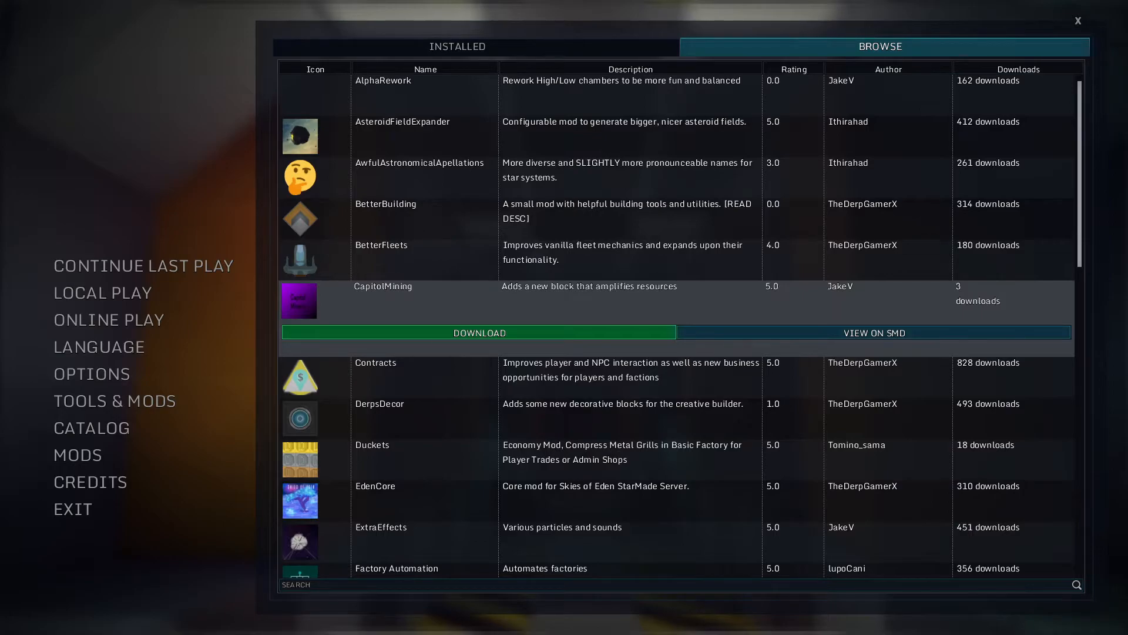
Step: View the CapitolMining mod's page on the StarMade Dock website
click(875, 333)
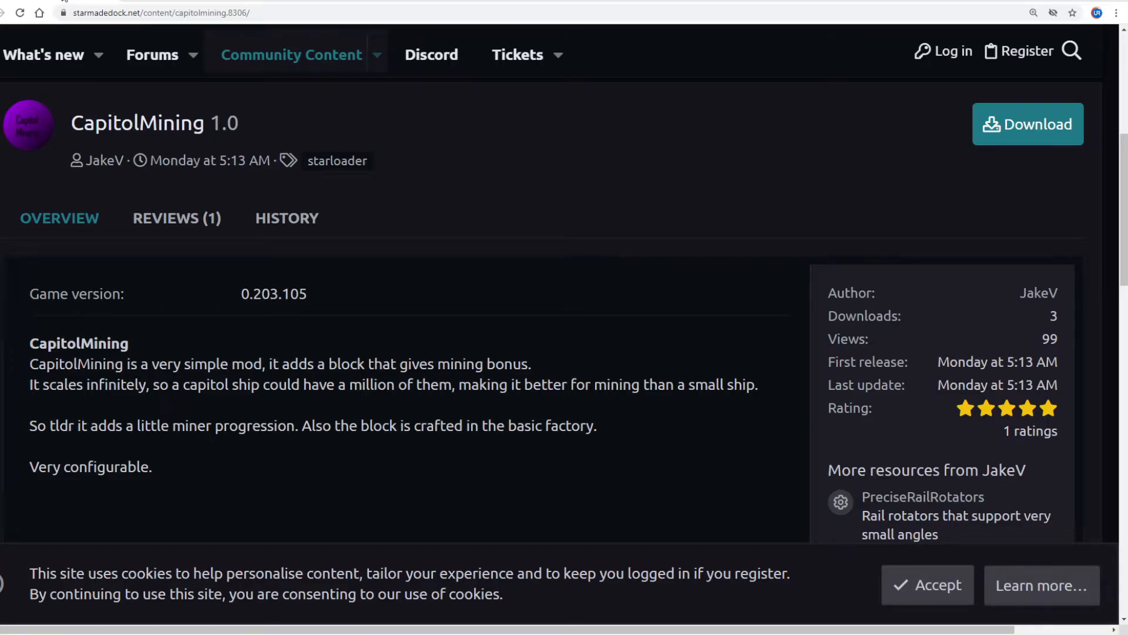
mouse_move(684, 135)
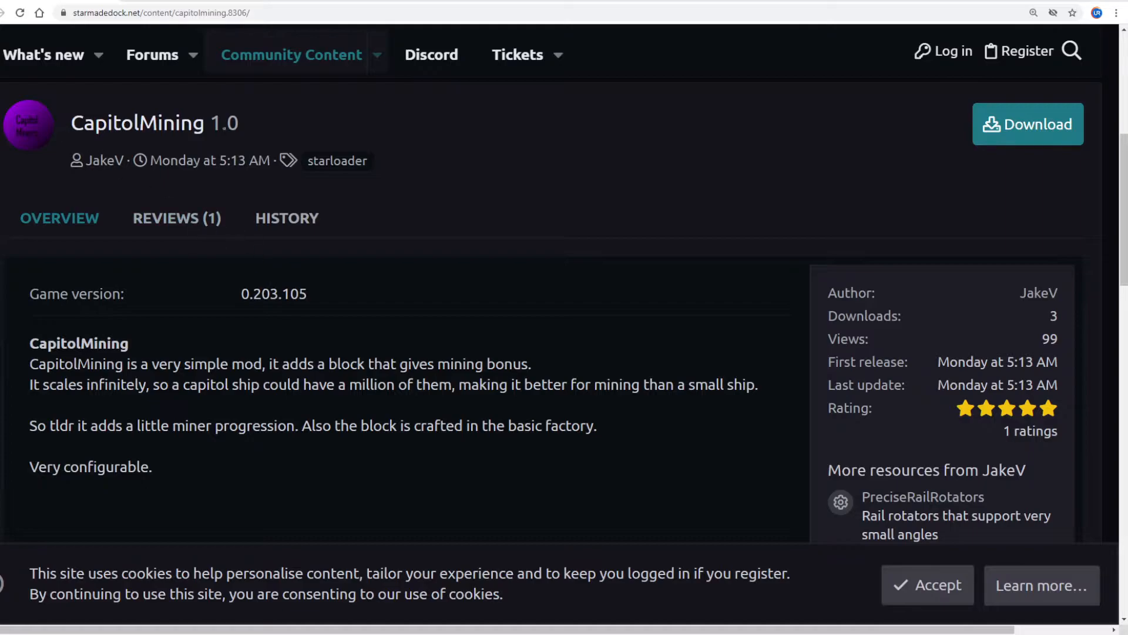
mouse_move(124, 178)
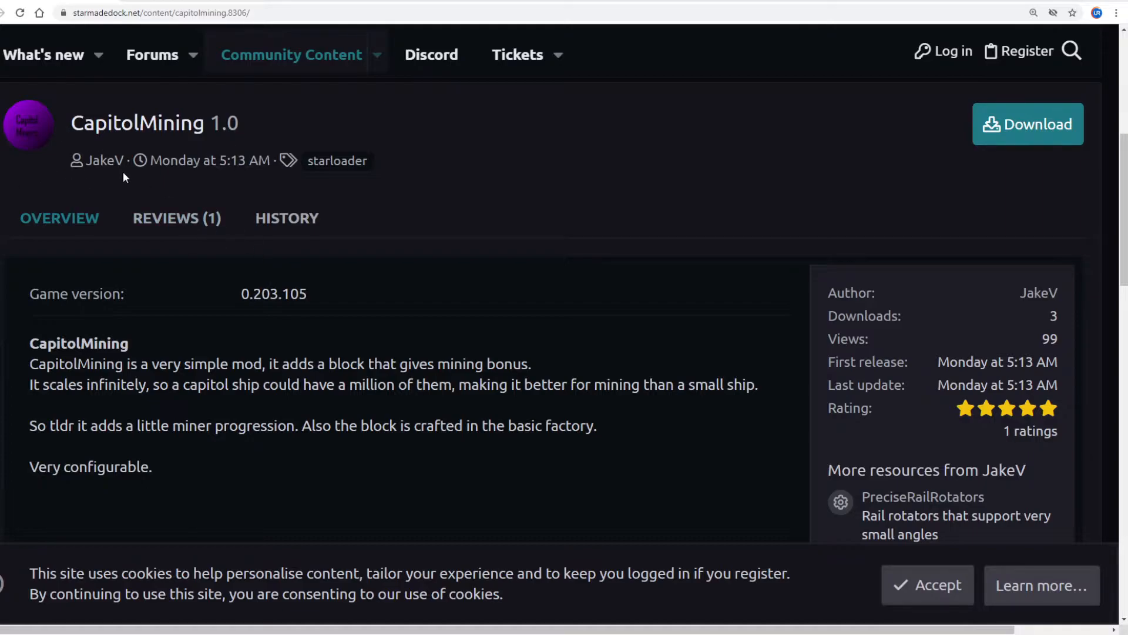
scroll(down, 3)
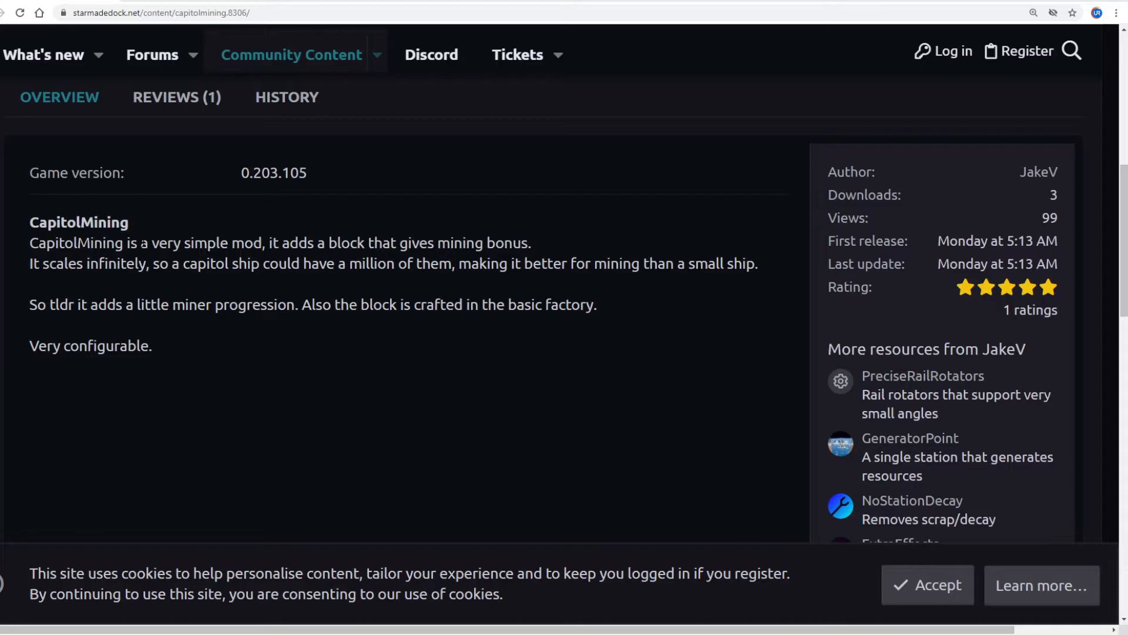
mouse_move(36, 286)
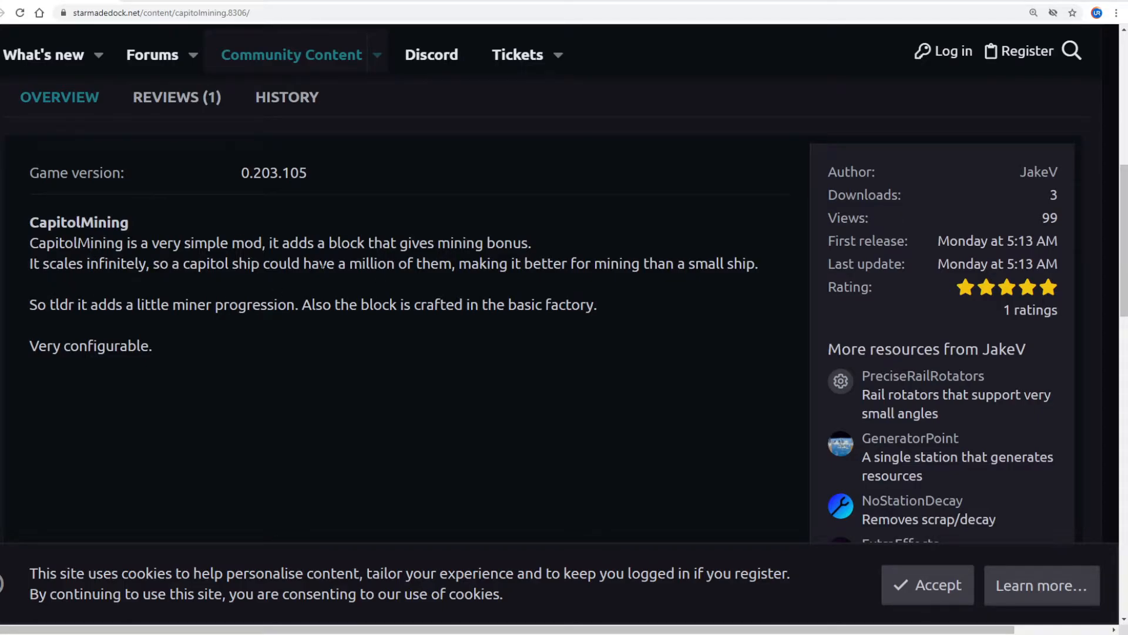
mouse_move(484, 281)
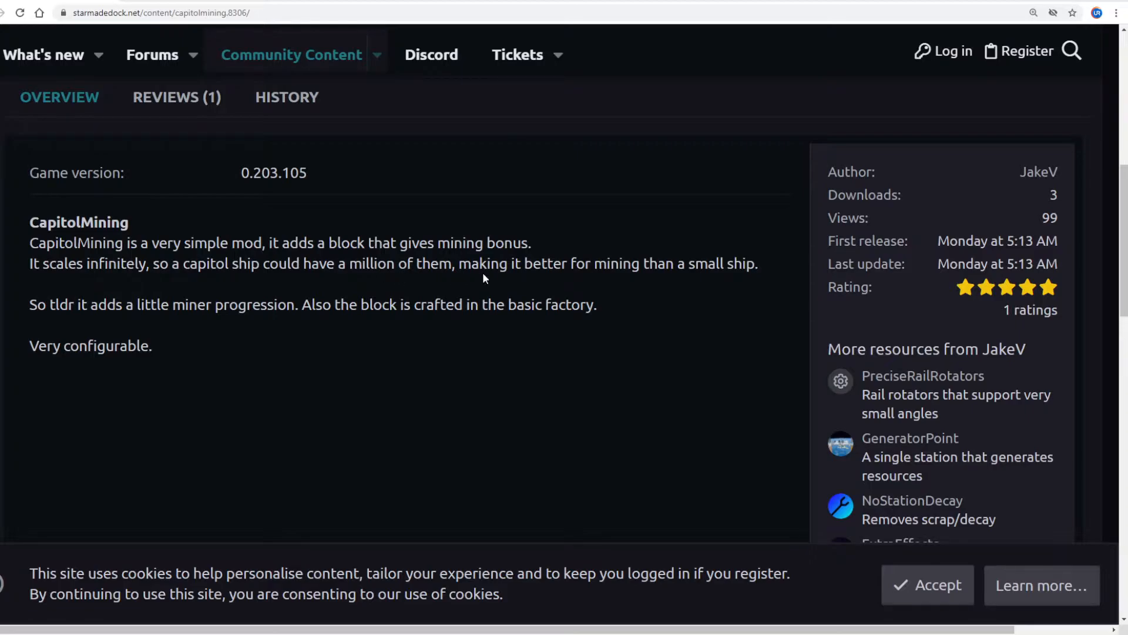
scroll(down, 3)
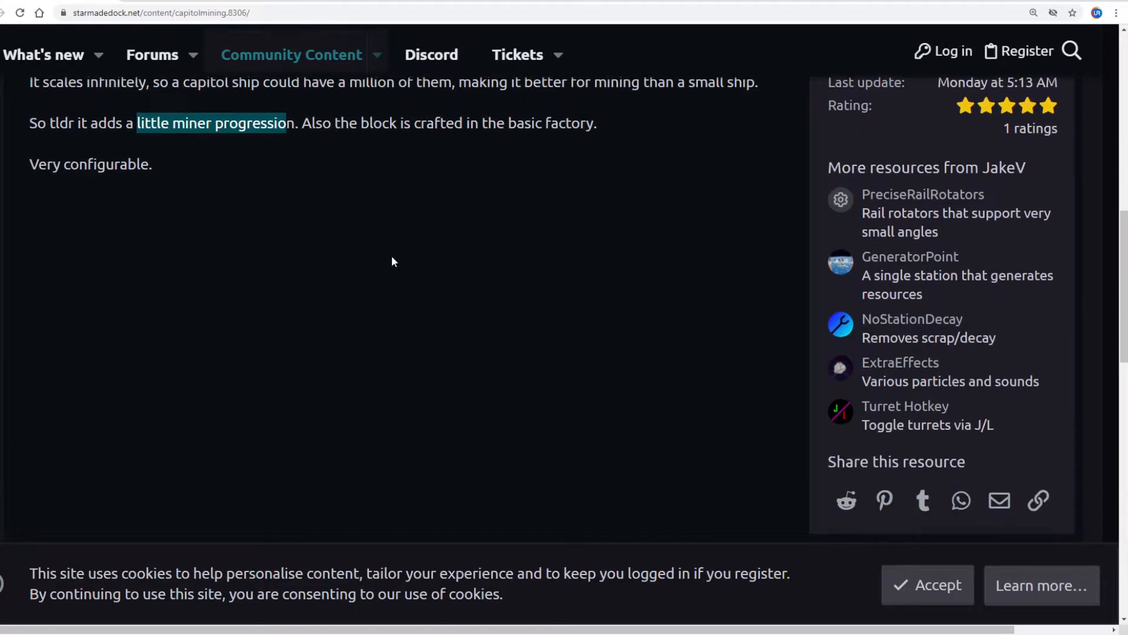
scroll(down, 3)
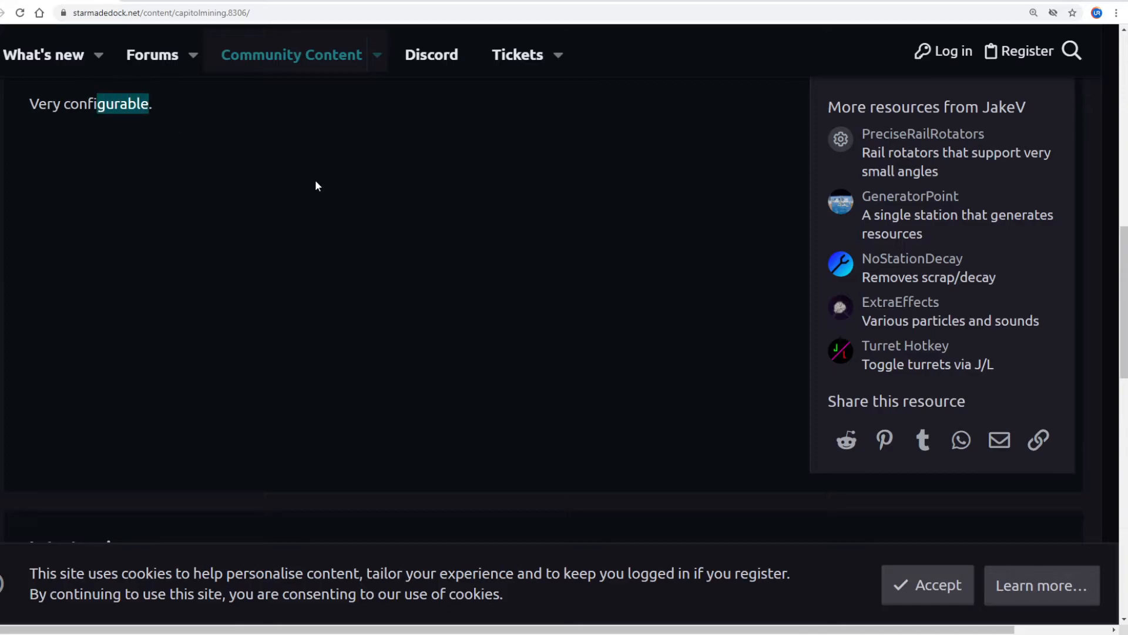
scroll(down, 3)
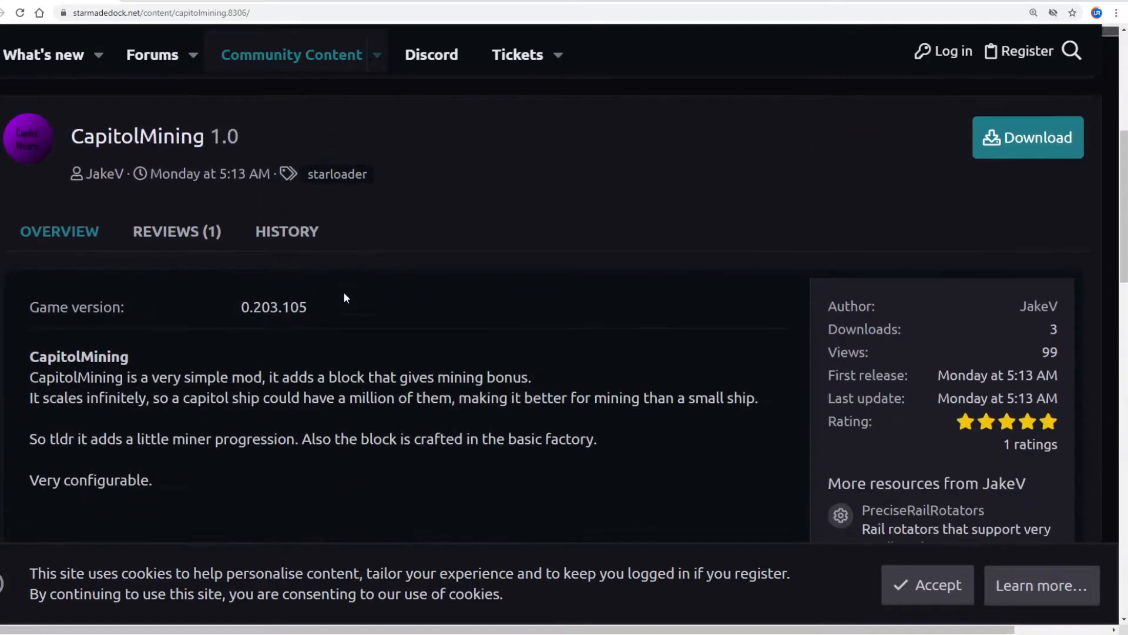
click(928, 585)
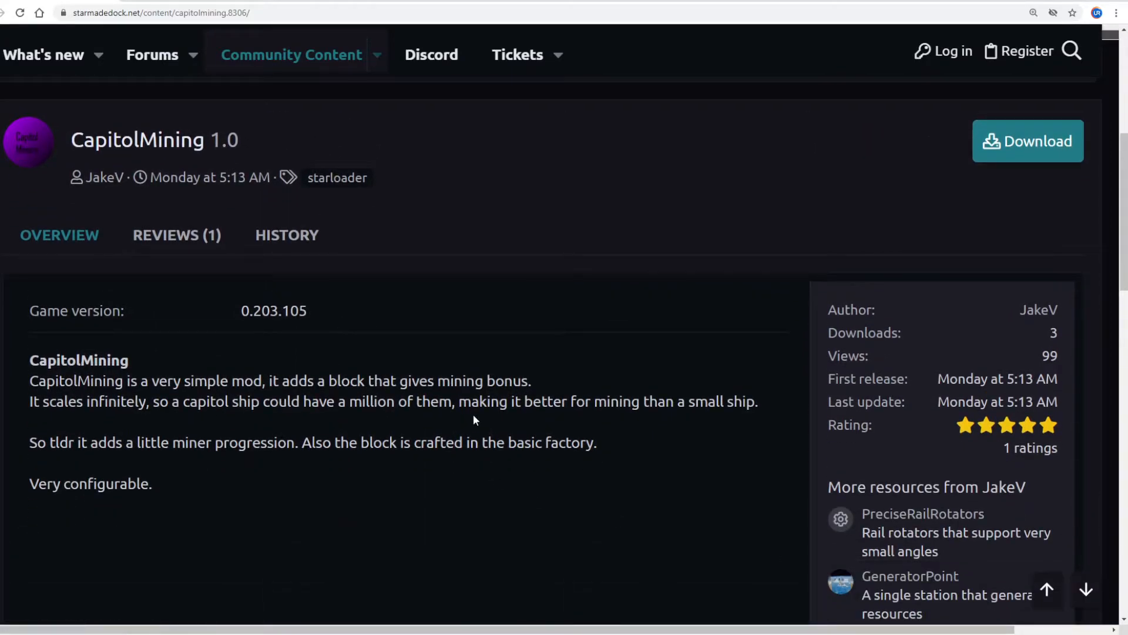
scroll(down, 3)
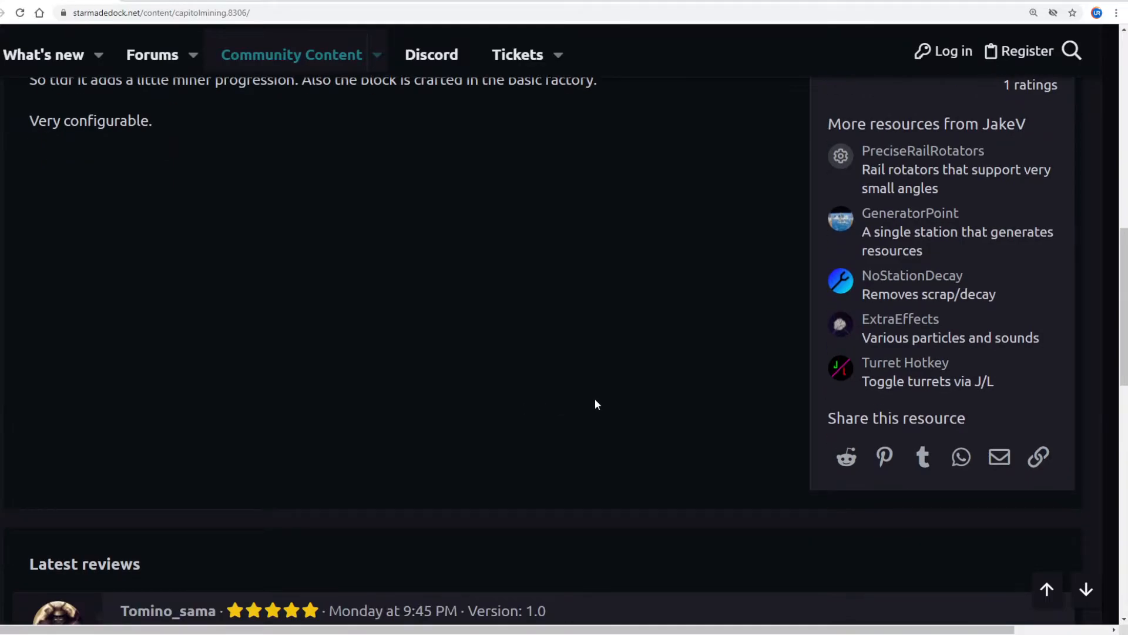
scroll(up, 3)
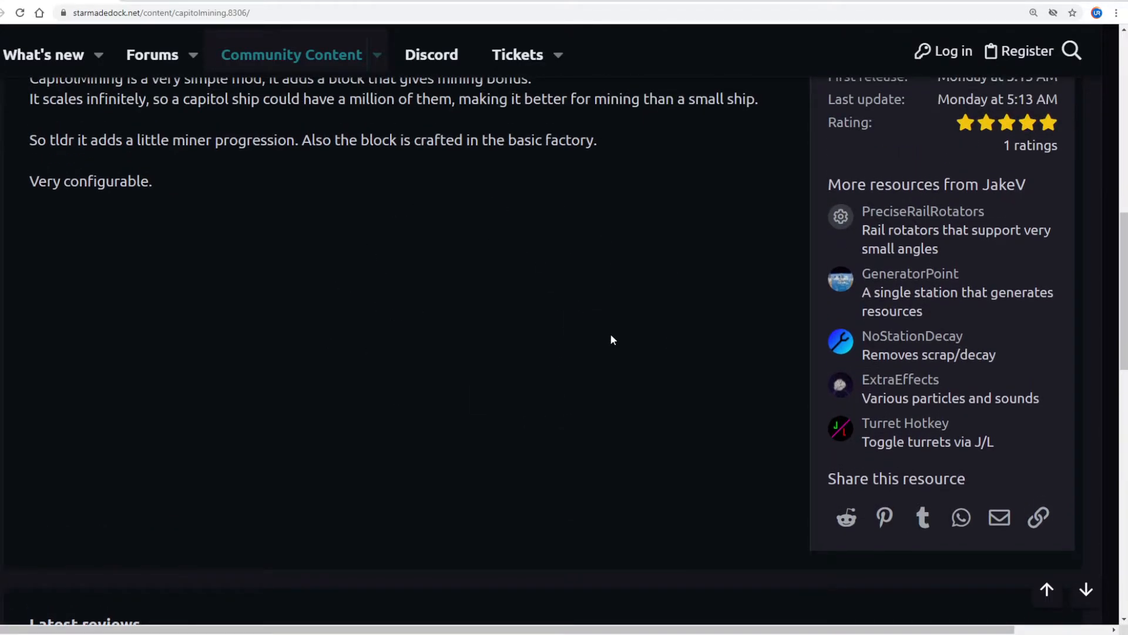
scroll(down, 3)
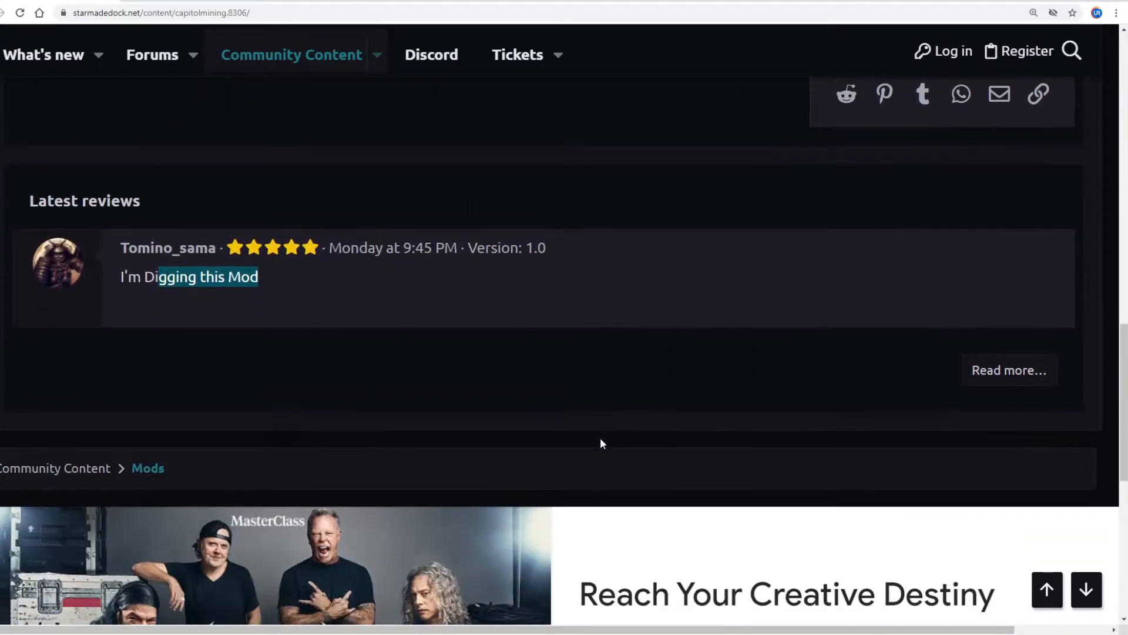
scroll(down, 3)
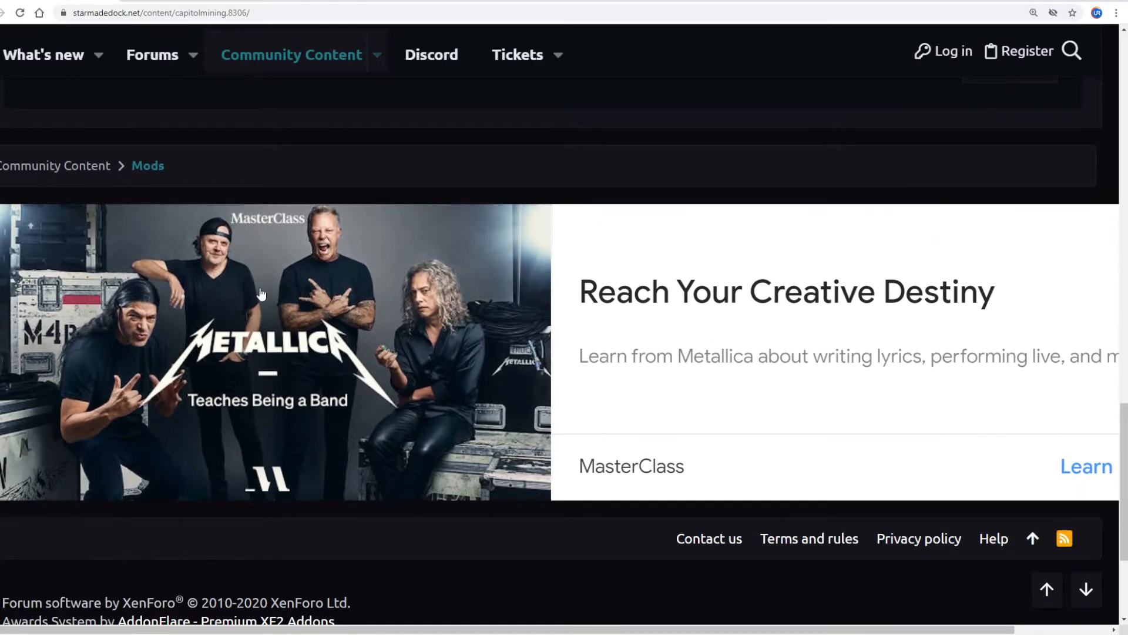
mouse_move(210, 361)
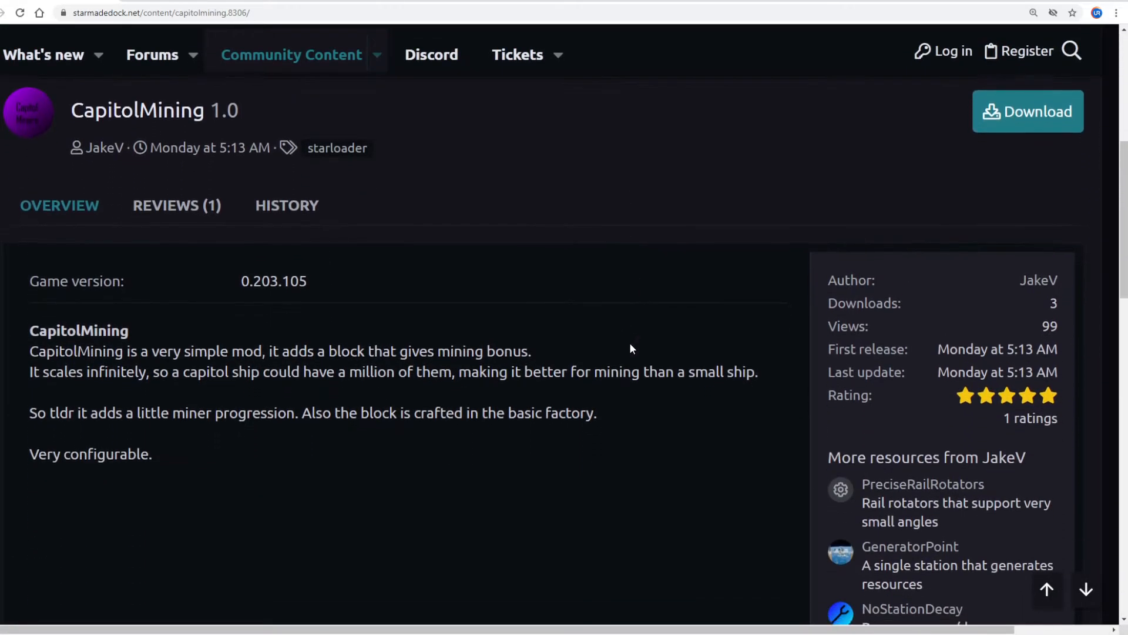
scroll(down, 3)
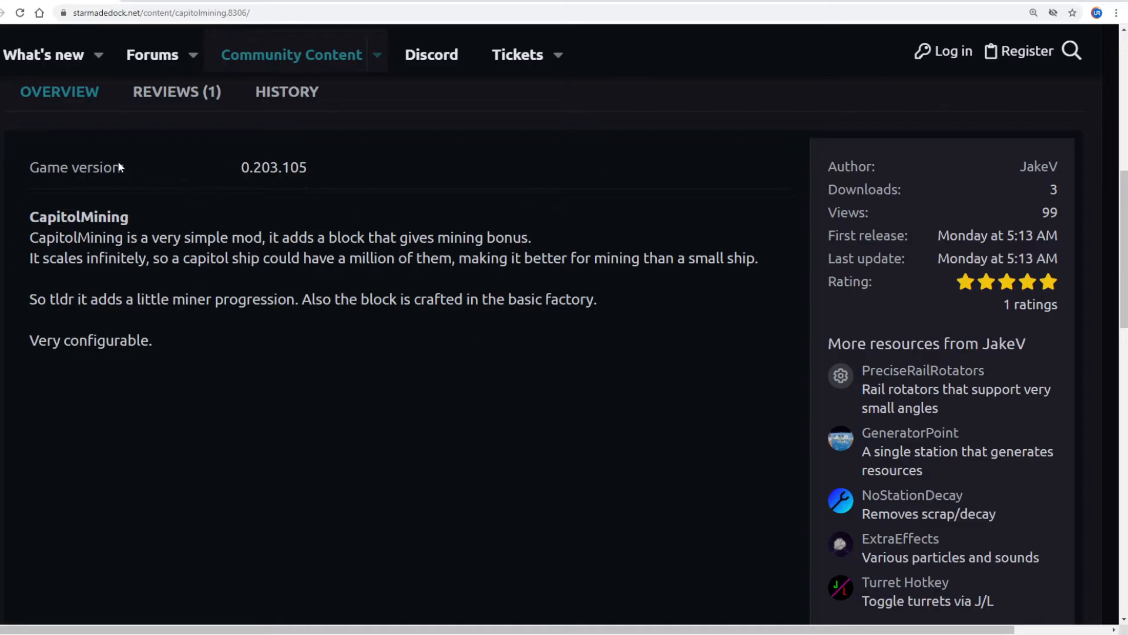
mouse_move(169, 211)
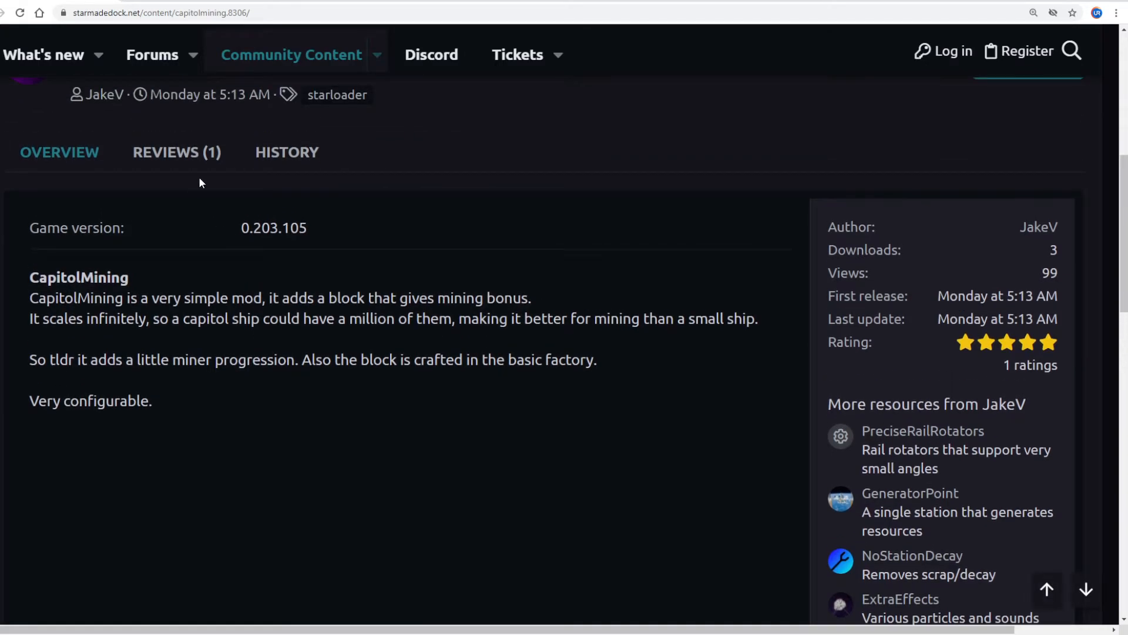
scroll(down, 3)
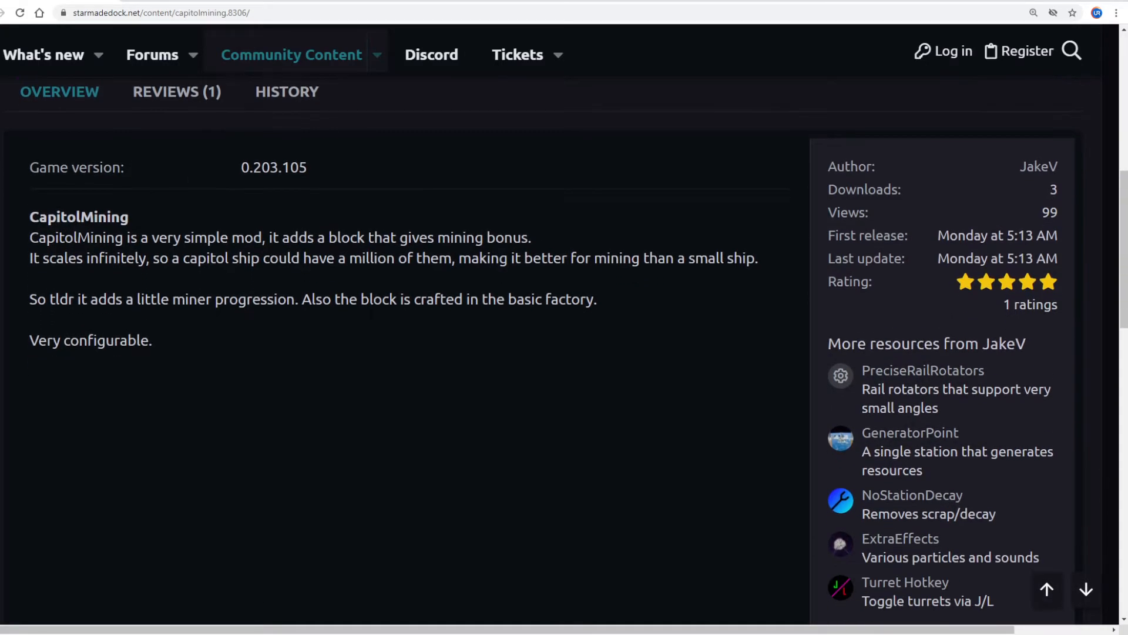
mouse_move(442, 232)
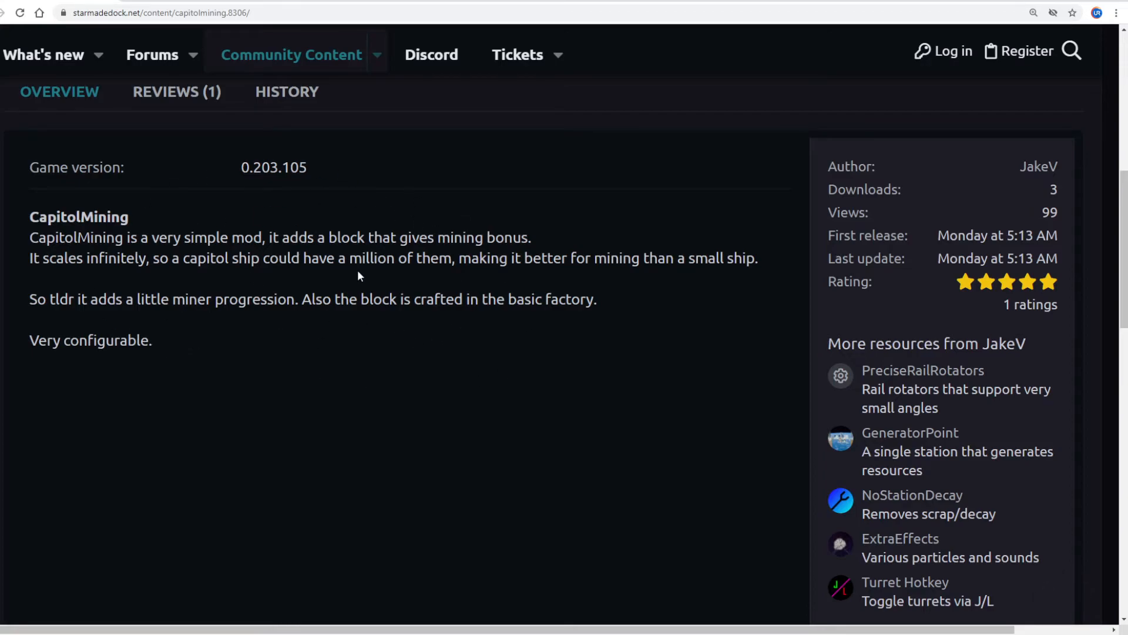
mouse_move(353, 318)
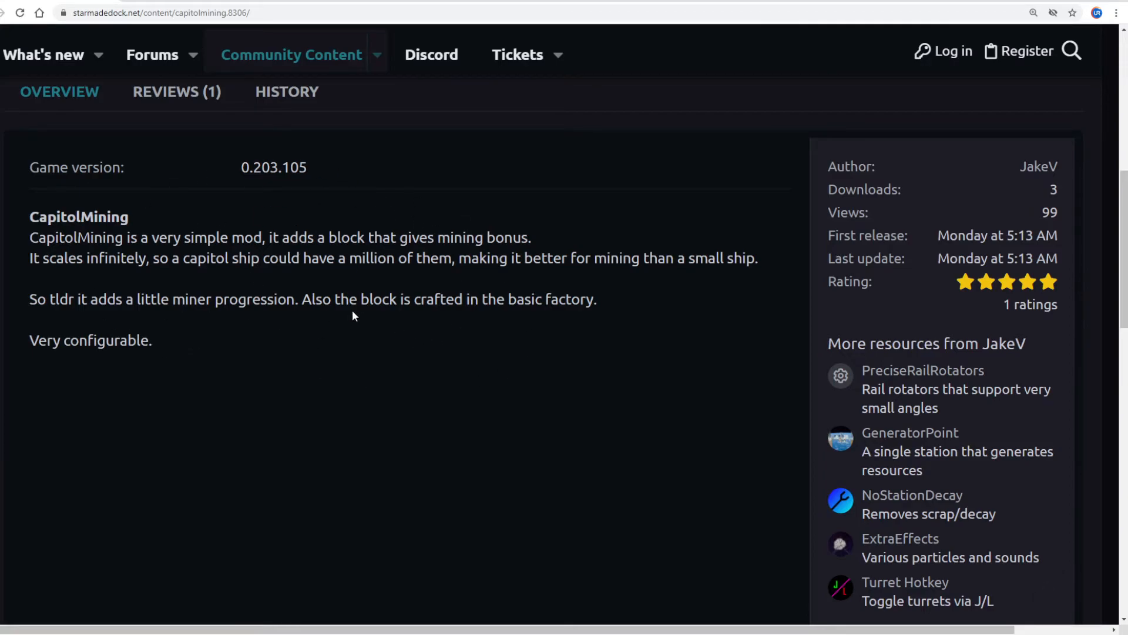
mouse_move(545, 320)
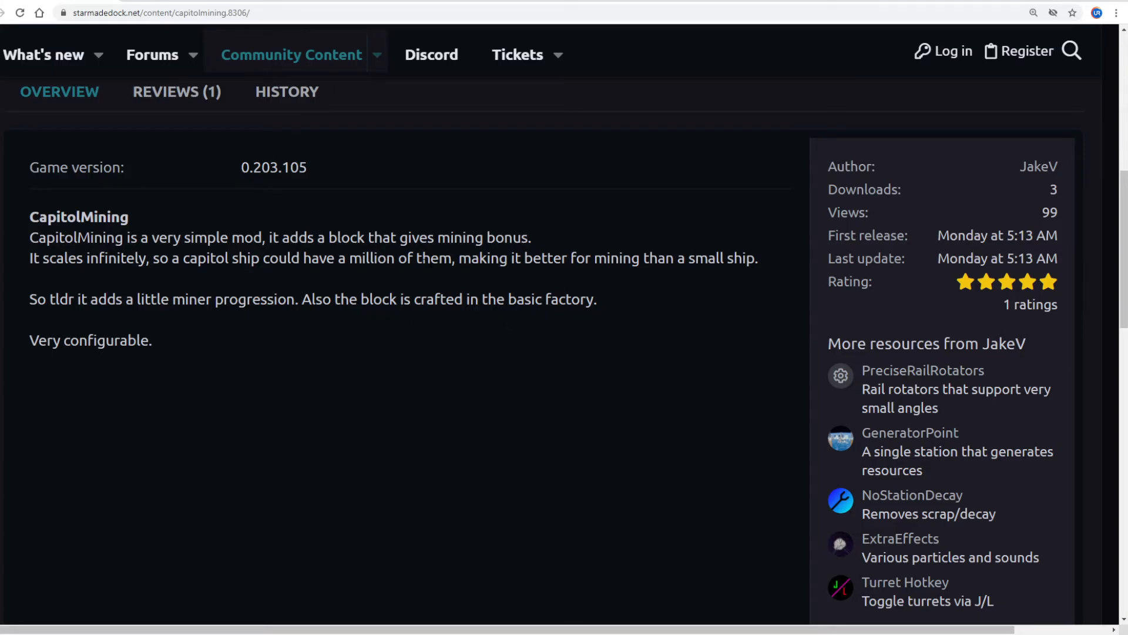
mouse_move(221, 65)
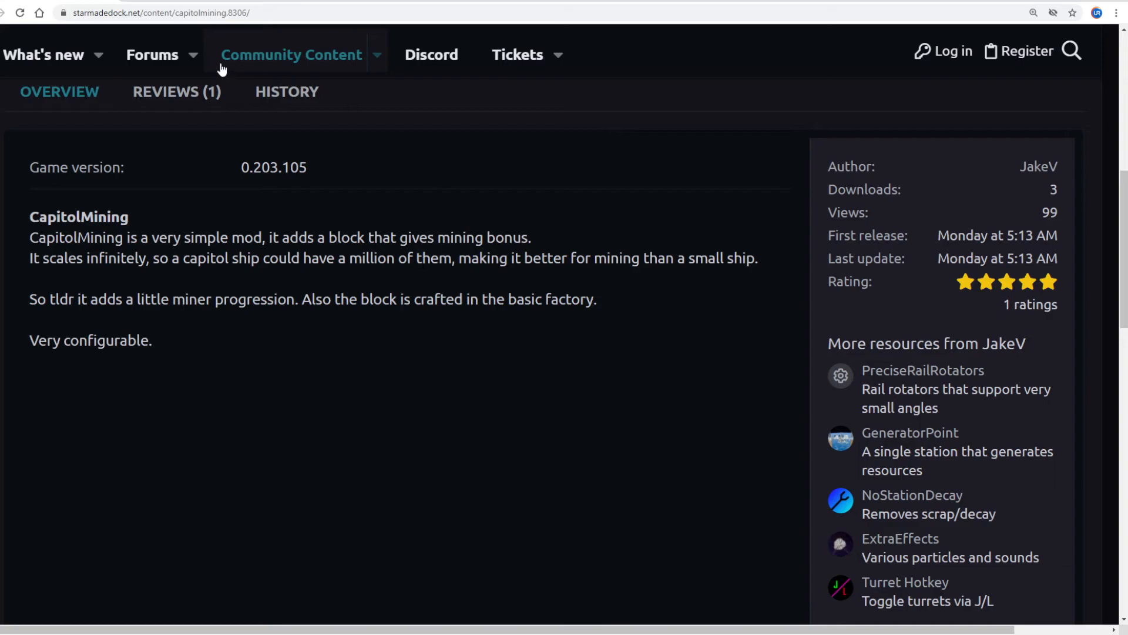
mouse_move(616, 439)
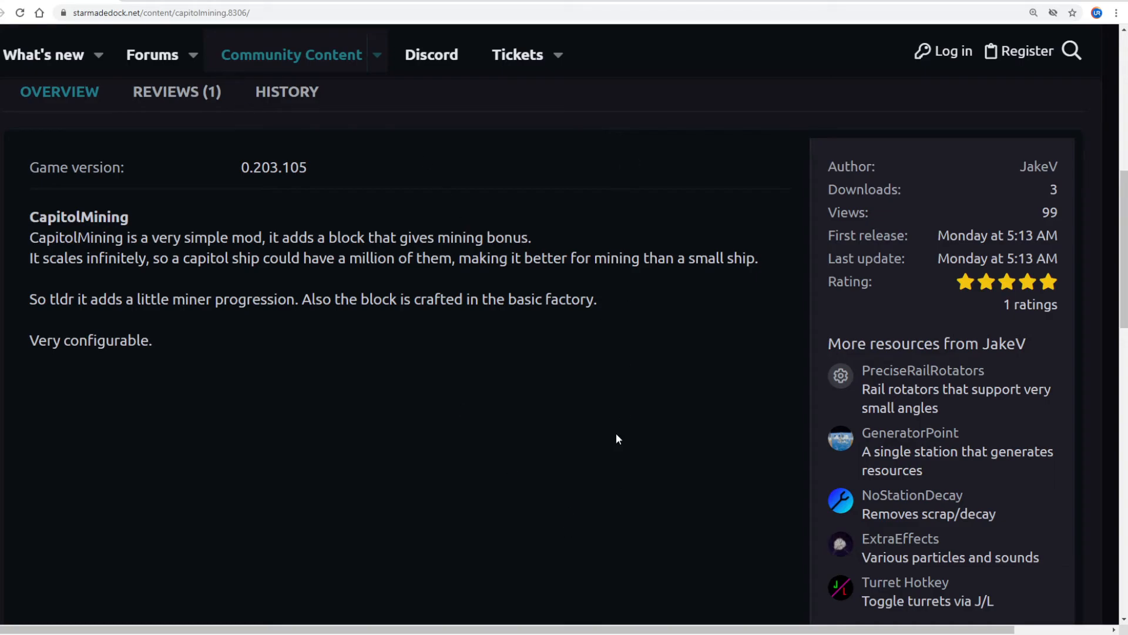
mouse_move(817, 480)
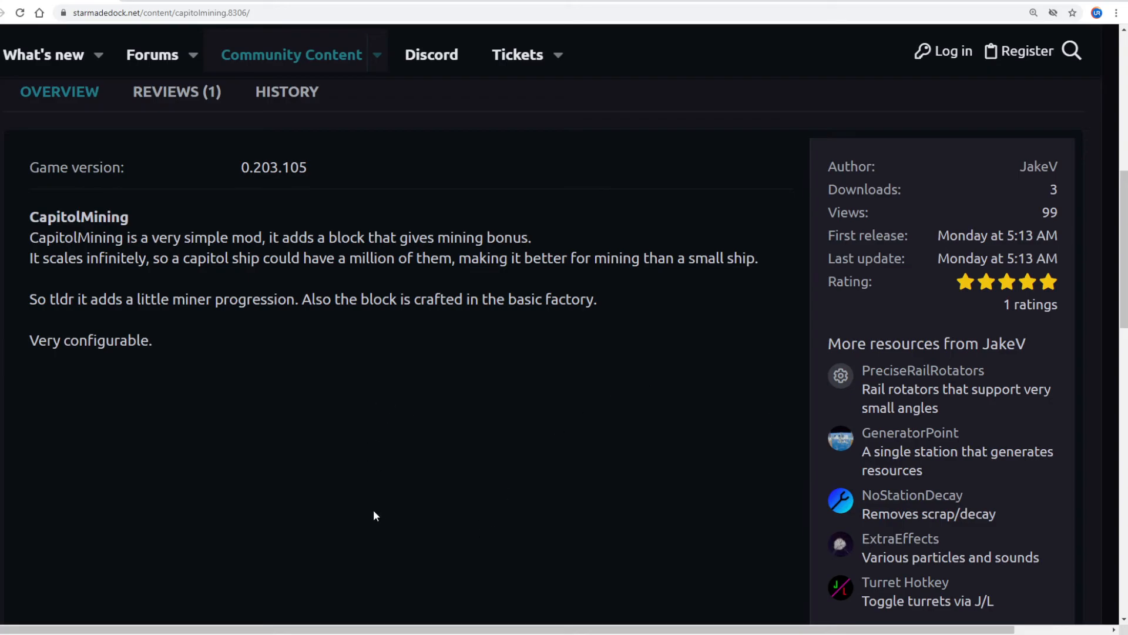
mouse_move(394, 550)
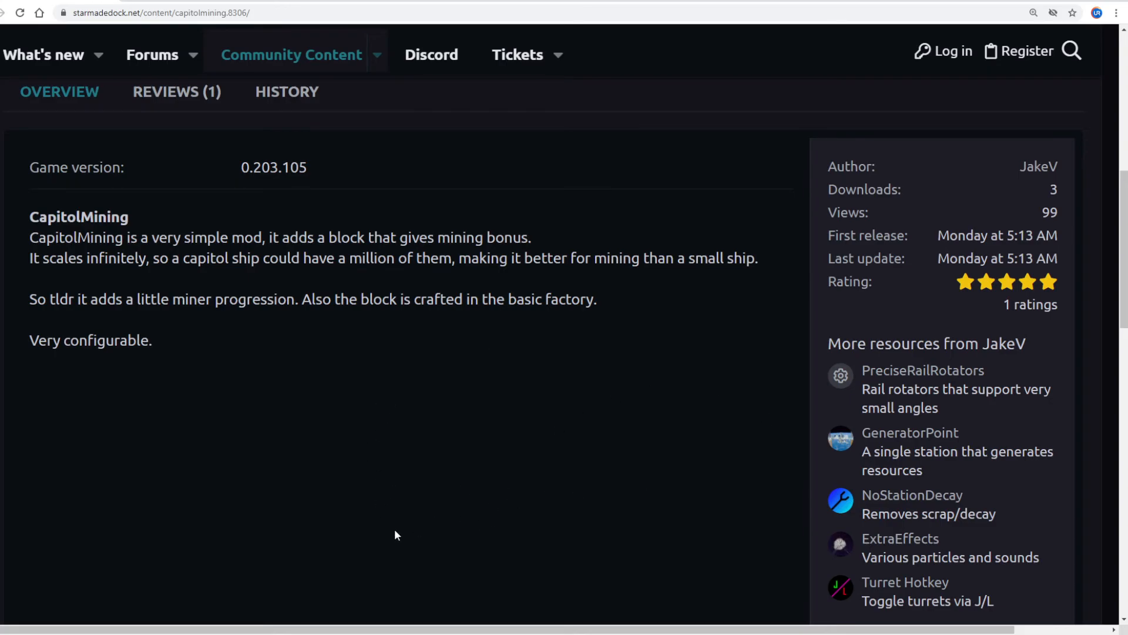
mouse_move(461, 522)
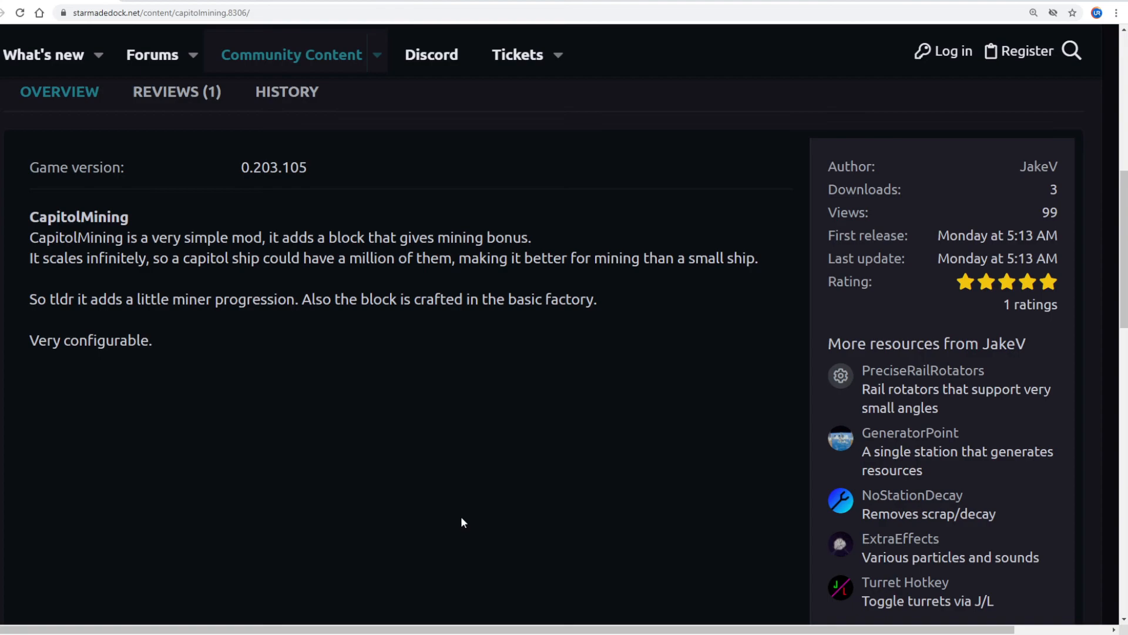
mouse_move(483, 529)
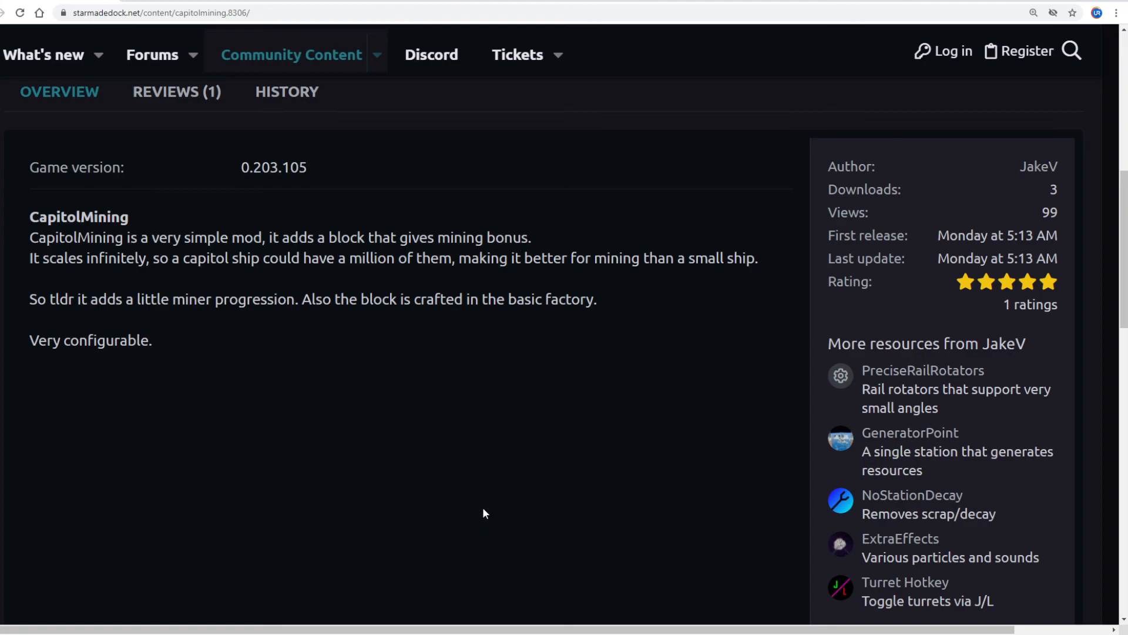
mouse_move(467, 524)
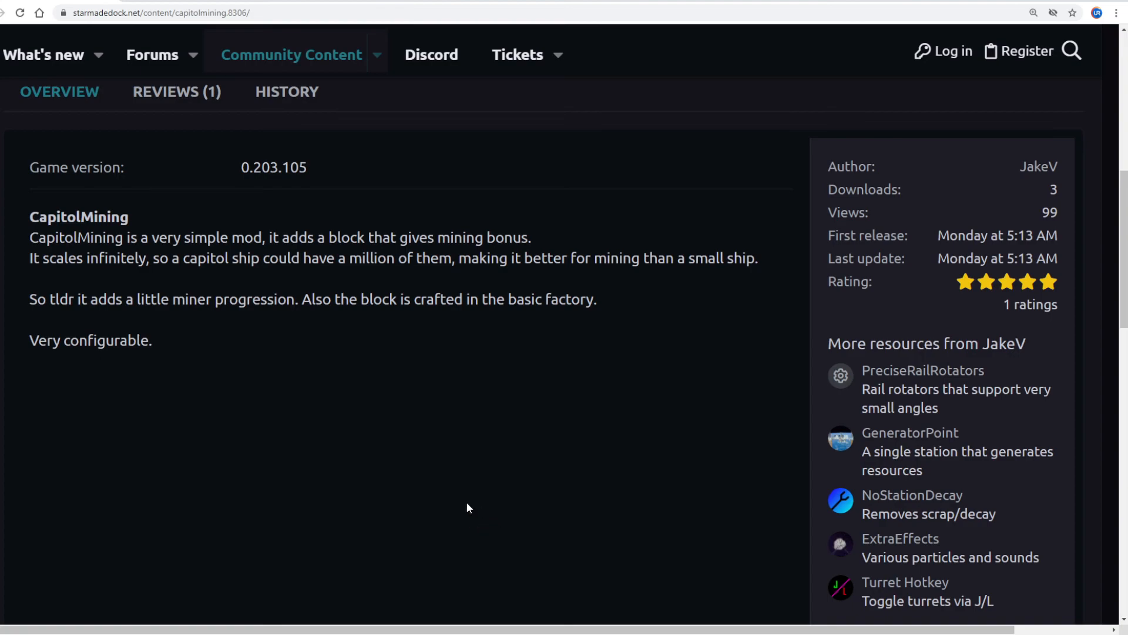